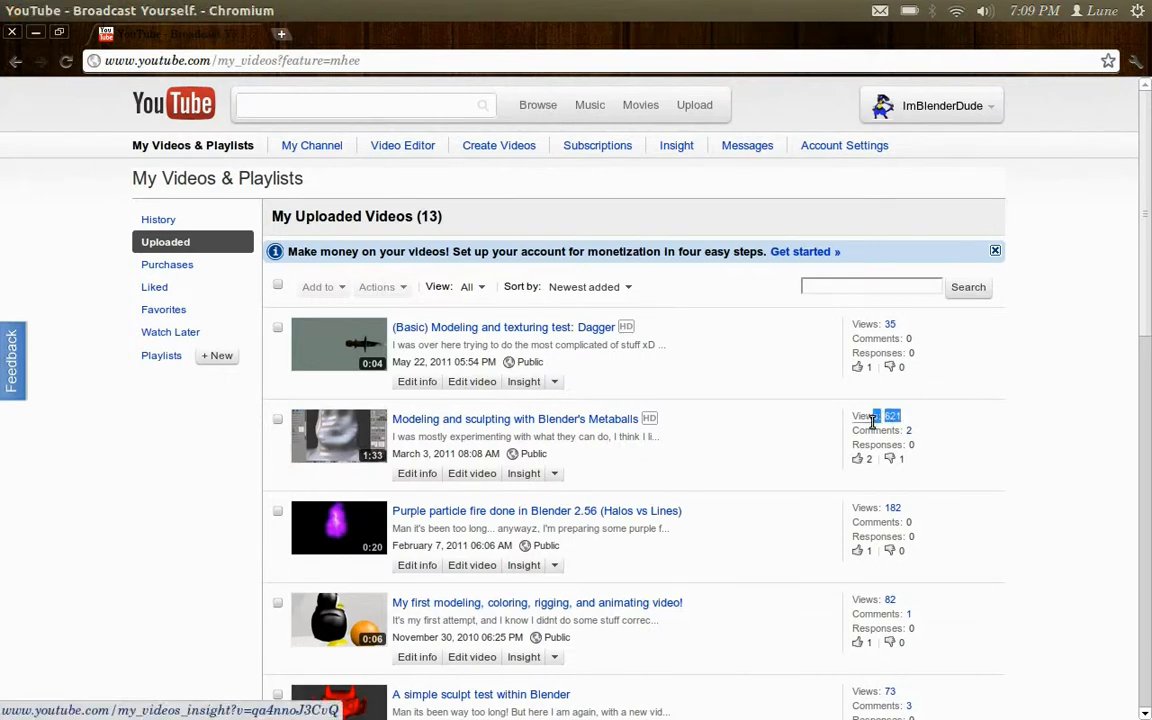
Check view counts on the uploaded Blender videos, then leave Chromium for the desktop
click(515, 418)
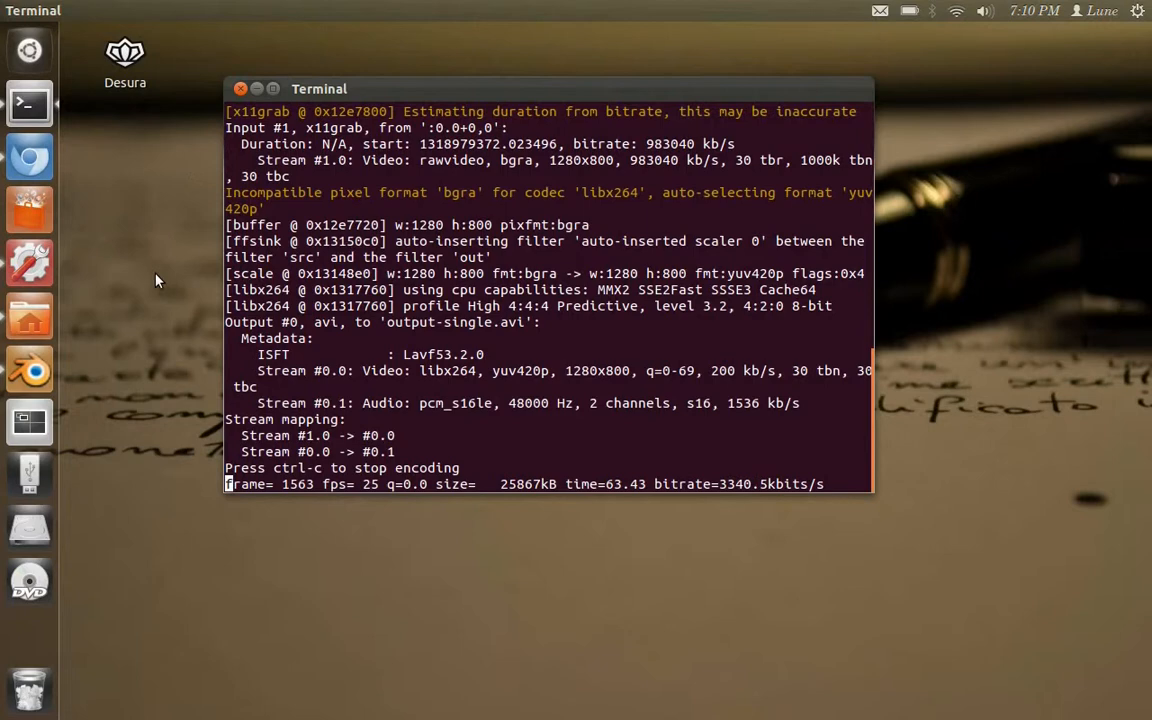
Launch Blender so body test.blend loads with the low-poly figure
click(29, 370)
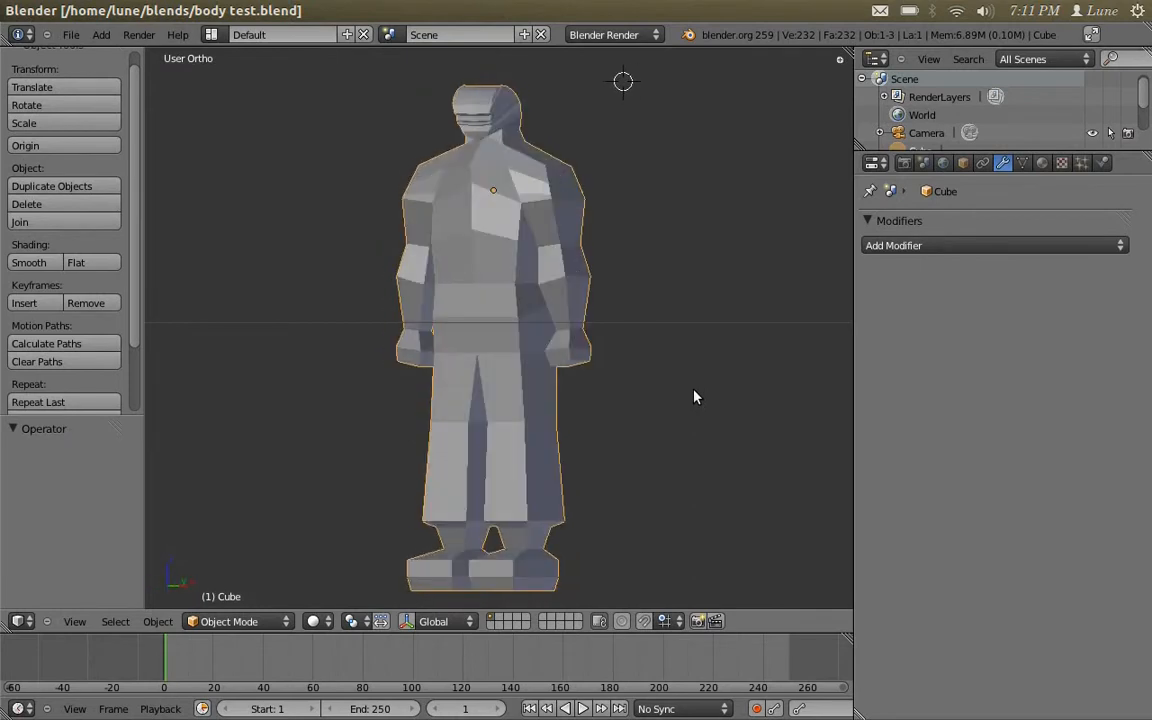
mouse_move(71, 34)
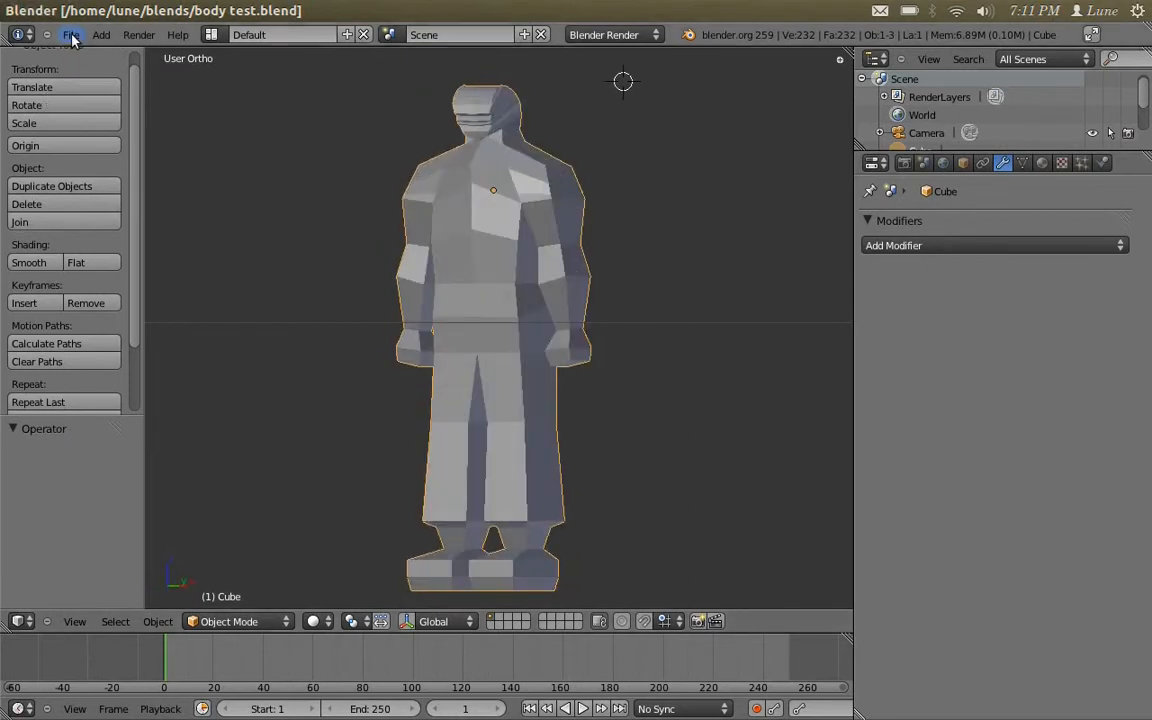
Open head rough.blend and reshape the crown and neck vertices in Edit Mode
click(71, 34)
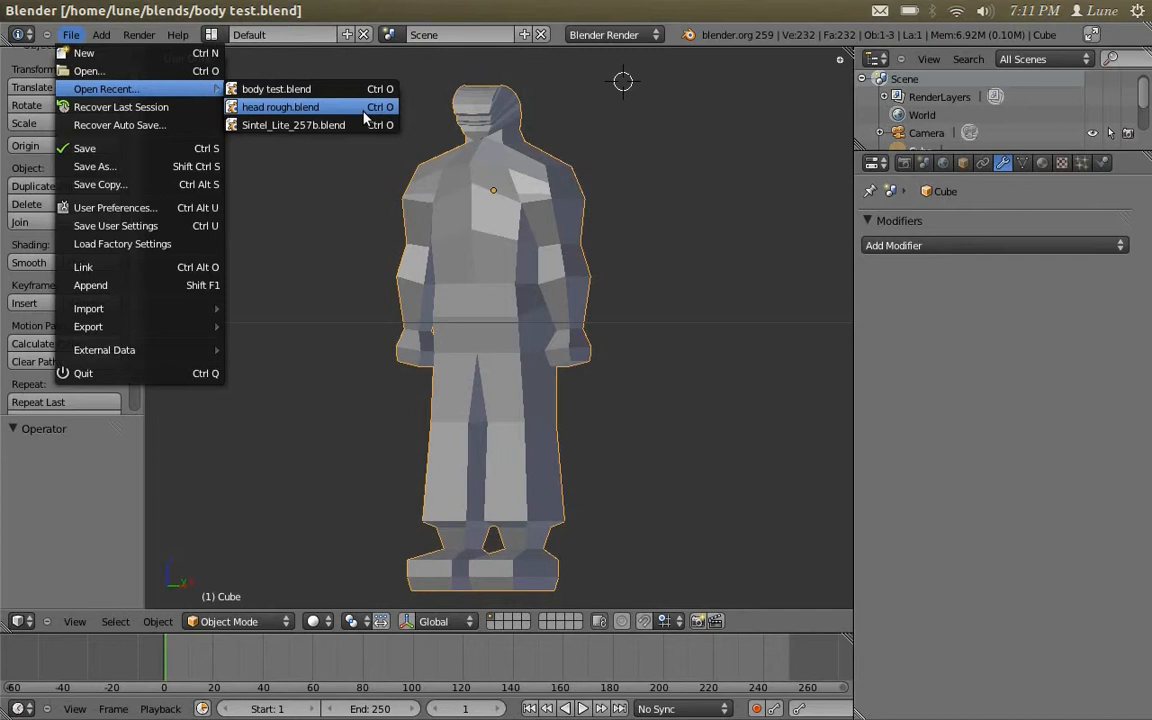
click(280, 107)
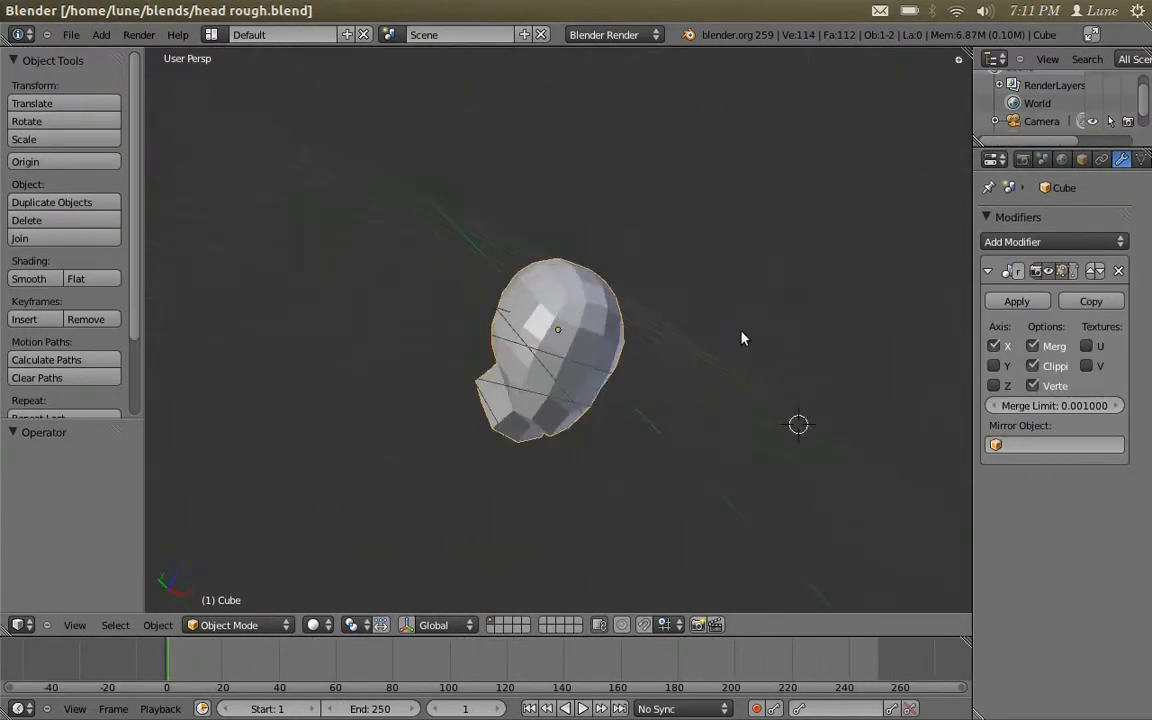
key(Tab)
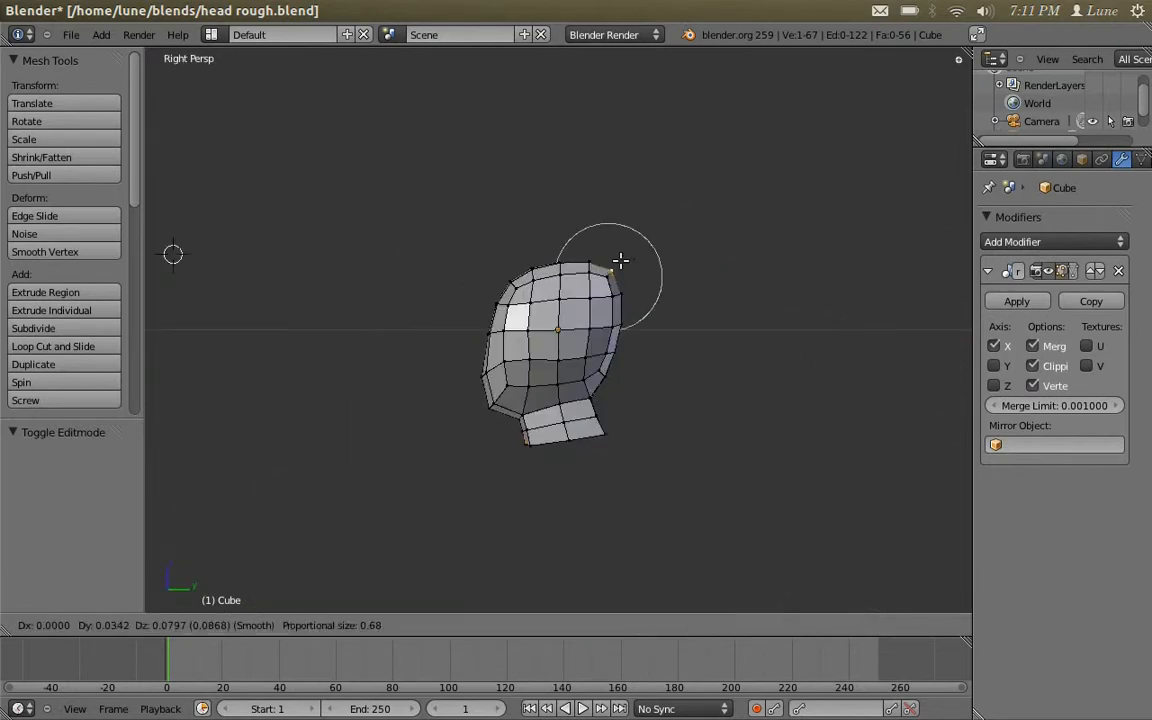
drag(620, 260, 480, 395)
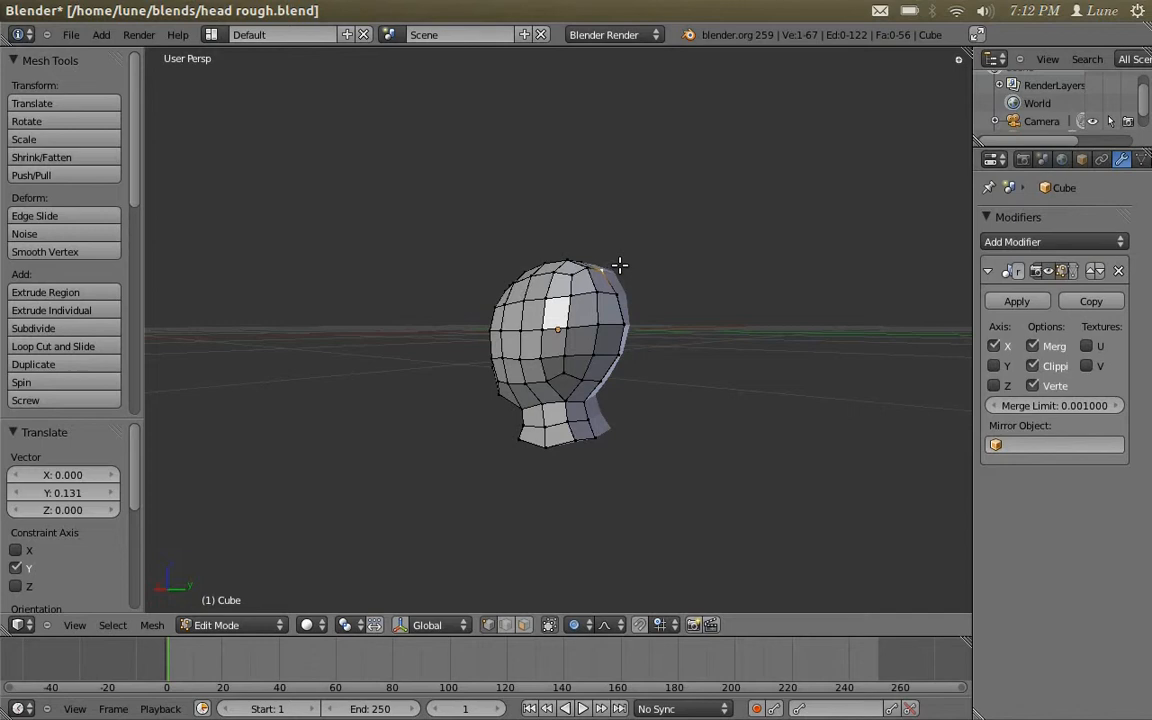
drag(600, 265, 620, 293)
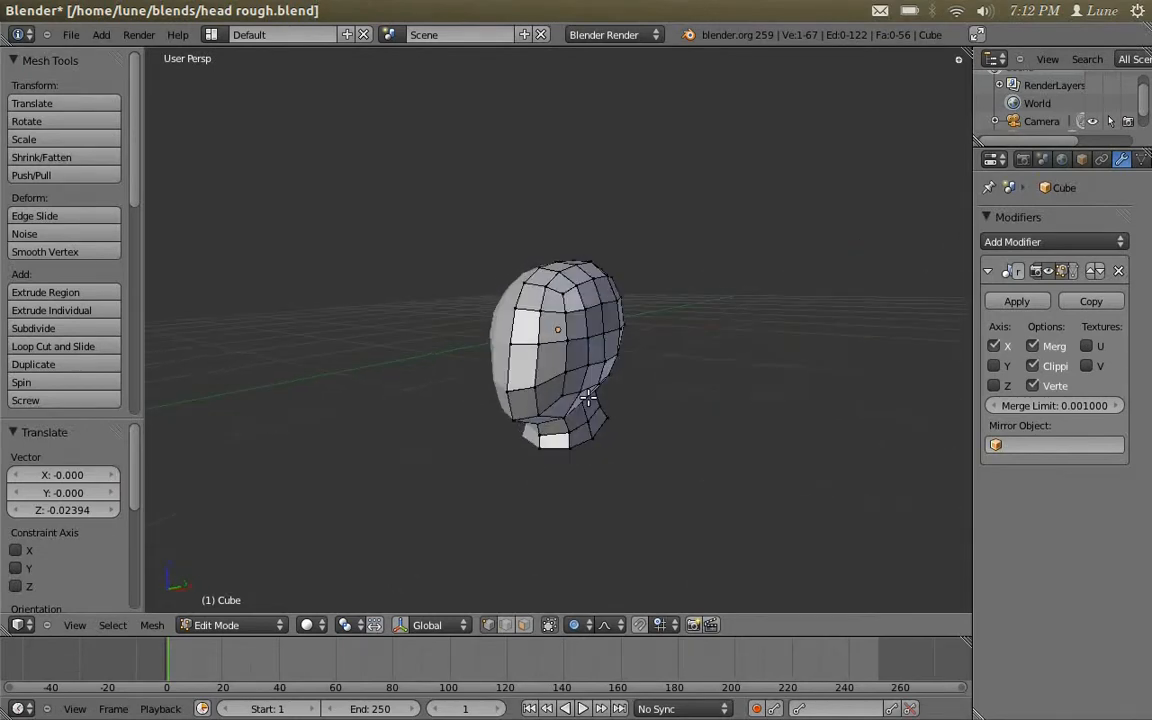
Apply the Mirror modifier, add Multiresolution, and switch to front view
key(Tab)
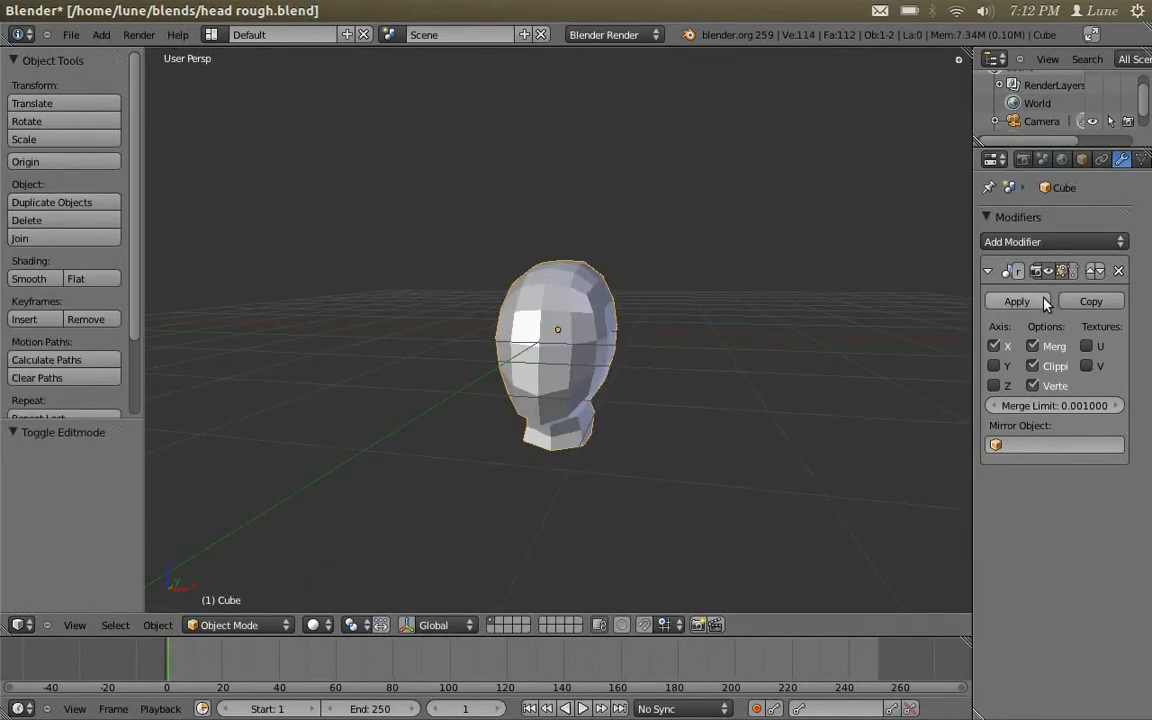
click(1016, 301)
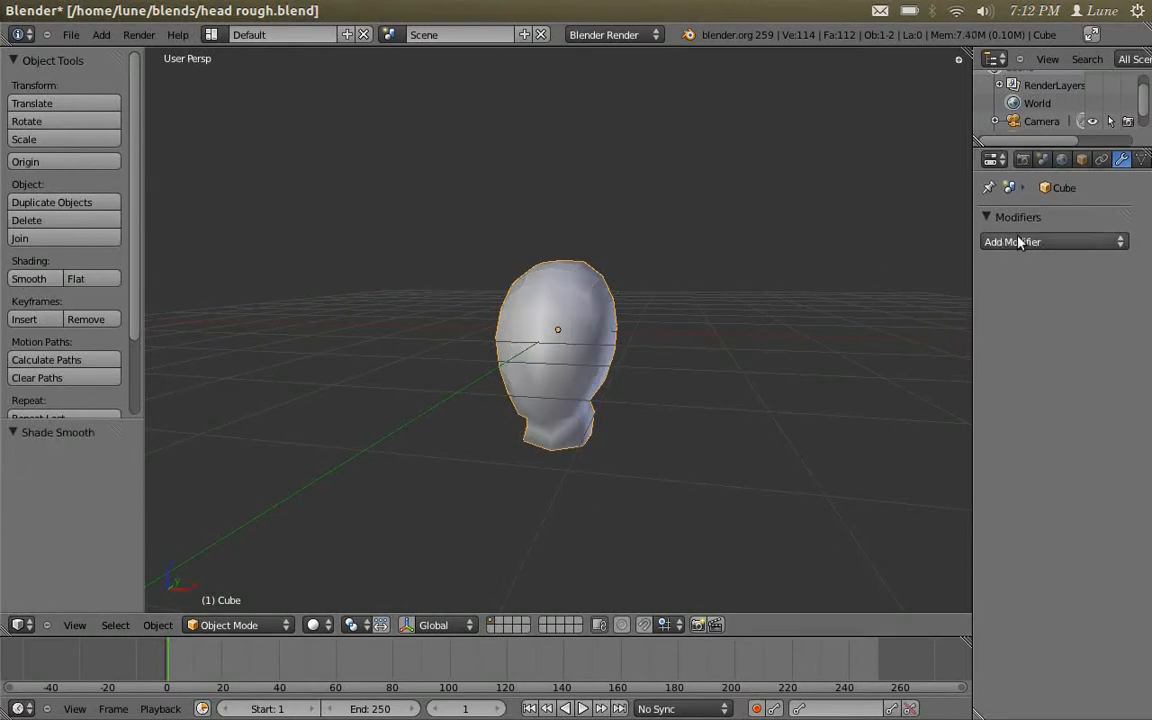
click(1050, 241)
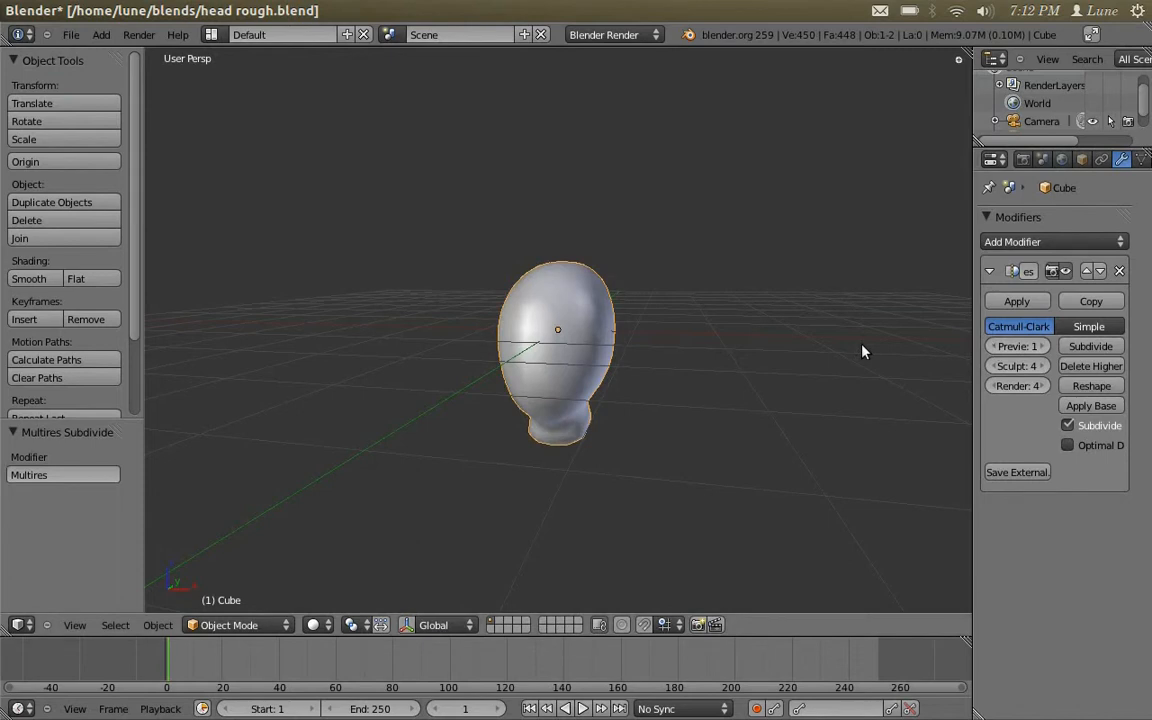
key(KP_1)
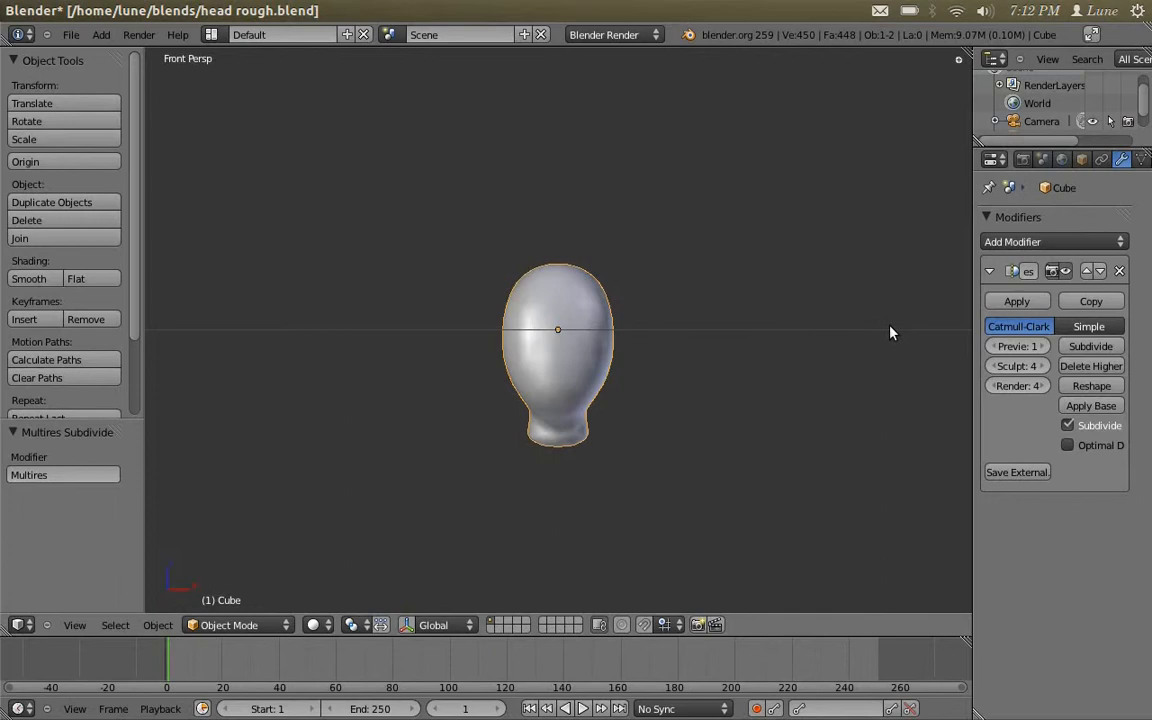
key(N)
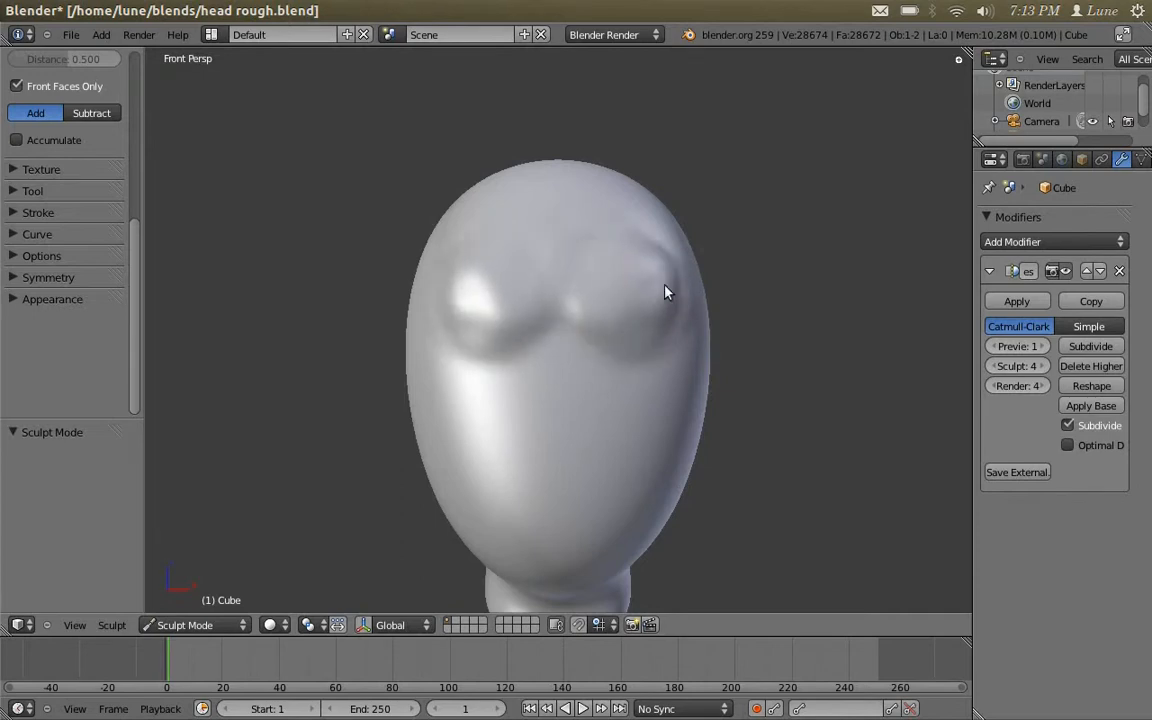
Build up both brow ridges and the forehead, orbiting back to the front
drag(667, 291, 463, 261)
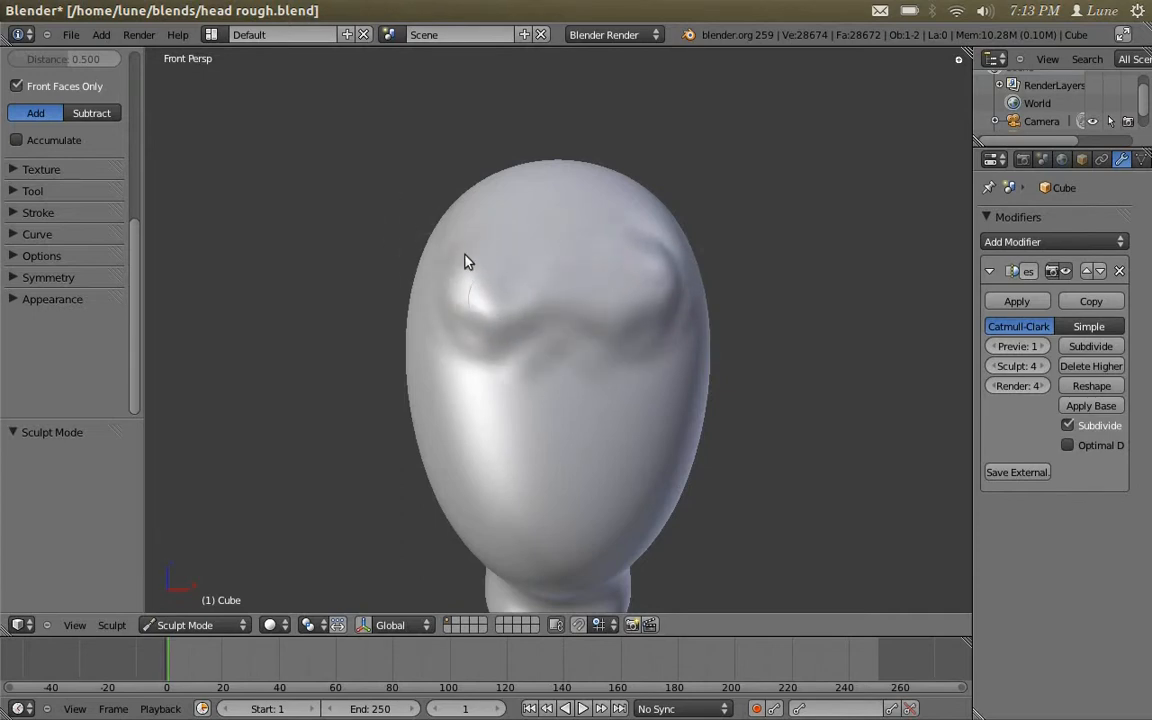
drag(465, 260, 540, 350)
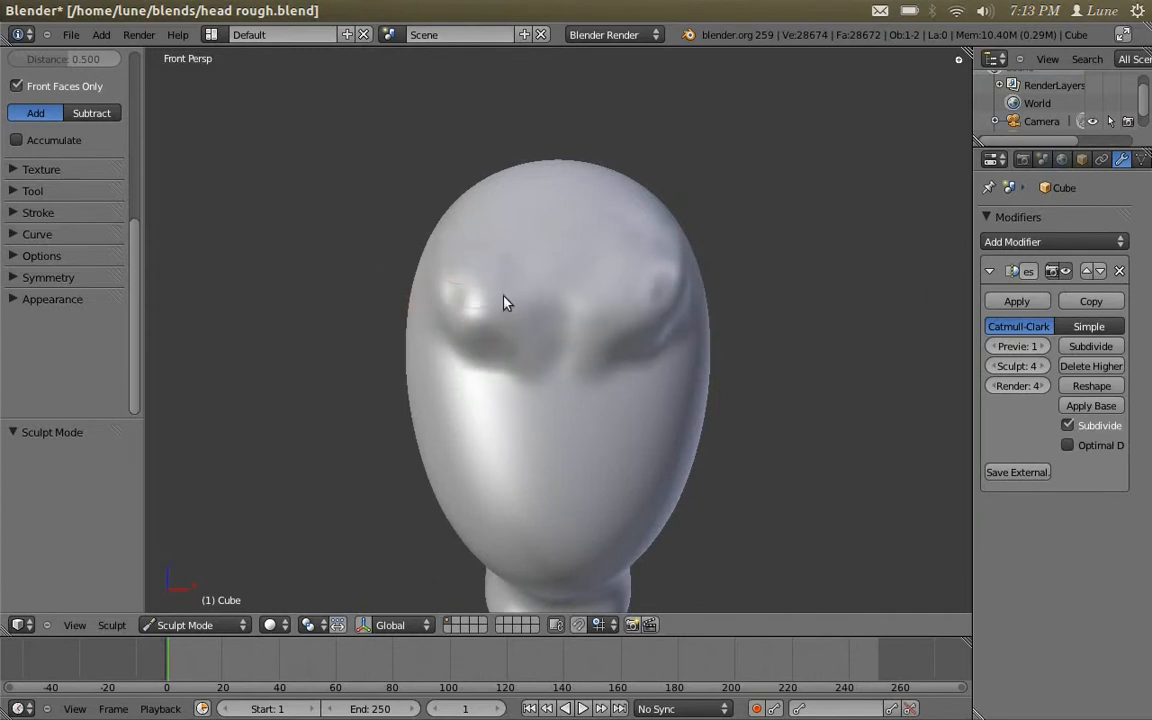
drag(505, 303, 477, 327)
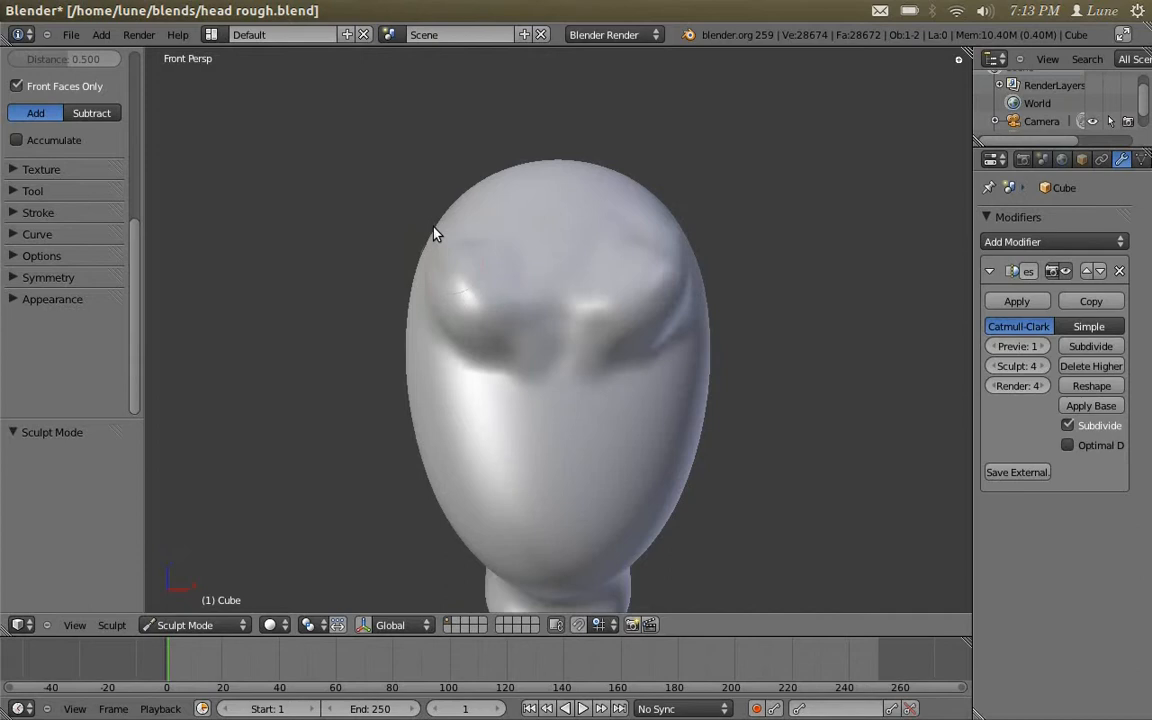
drag(435, 234, 600, 298)
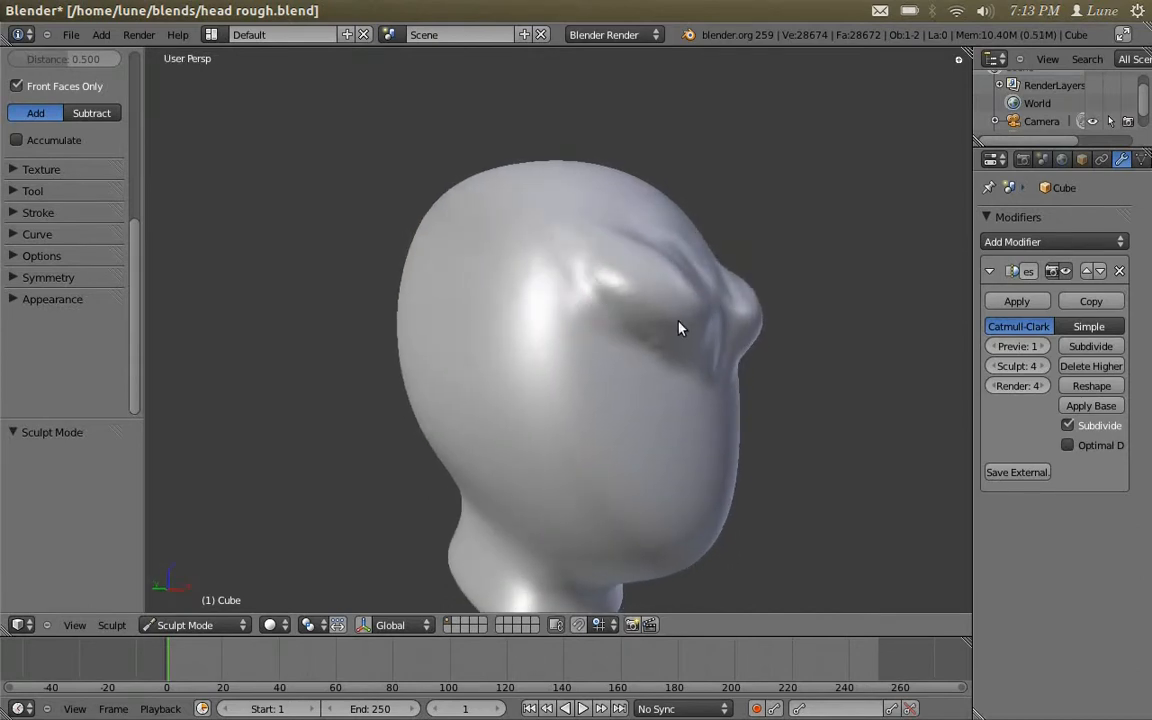
drag(680, 328, 584, 270)
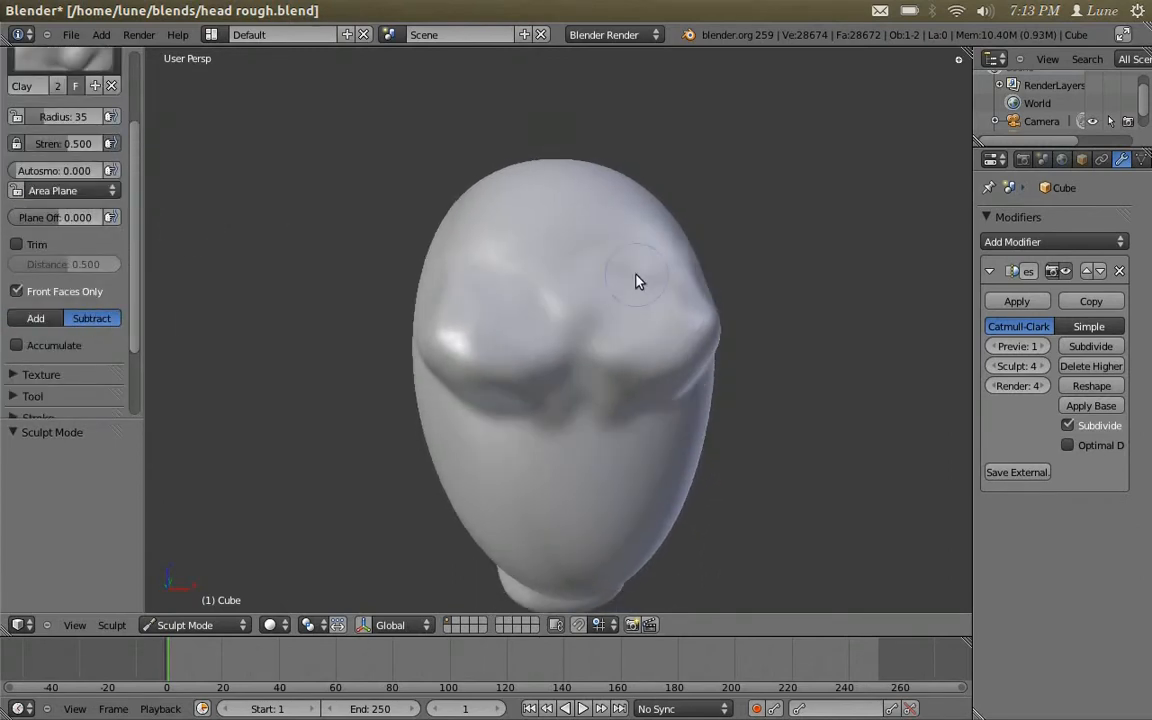
Carve a crease between the brows and build two bulging eyes
drag(640, 280, 575, 387)
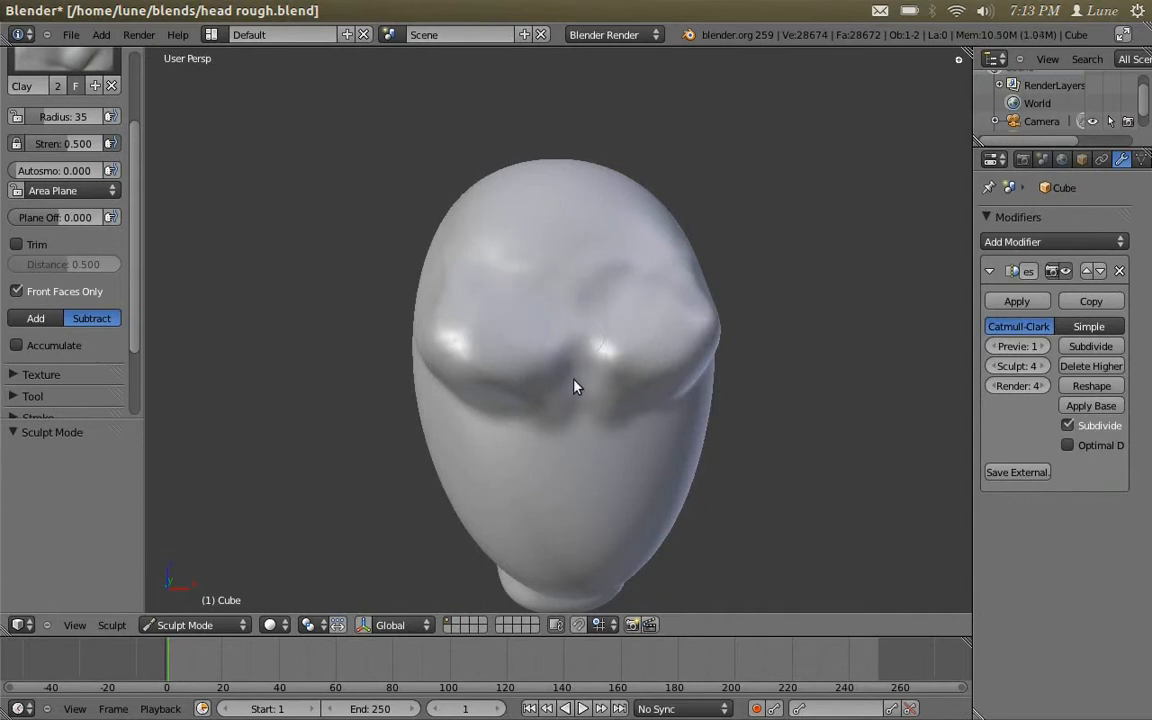
drag(575, 387, 517, 281)
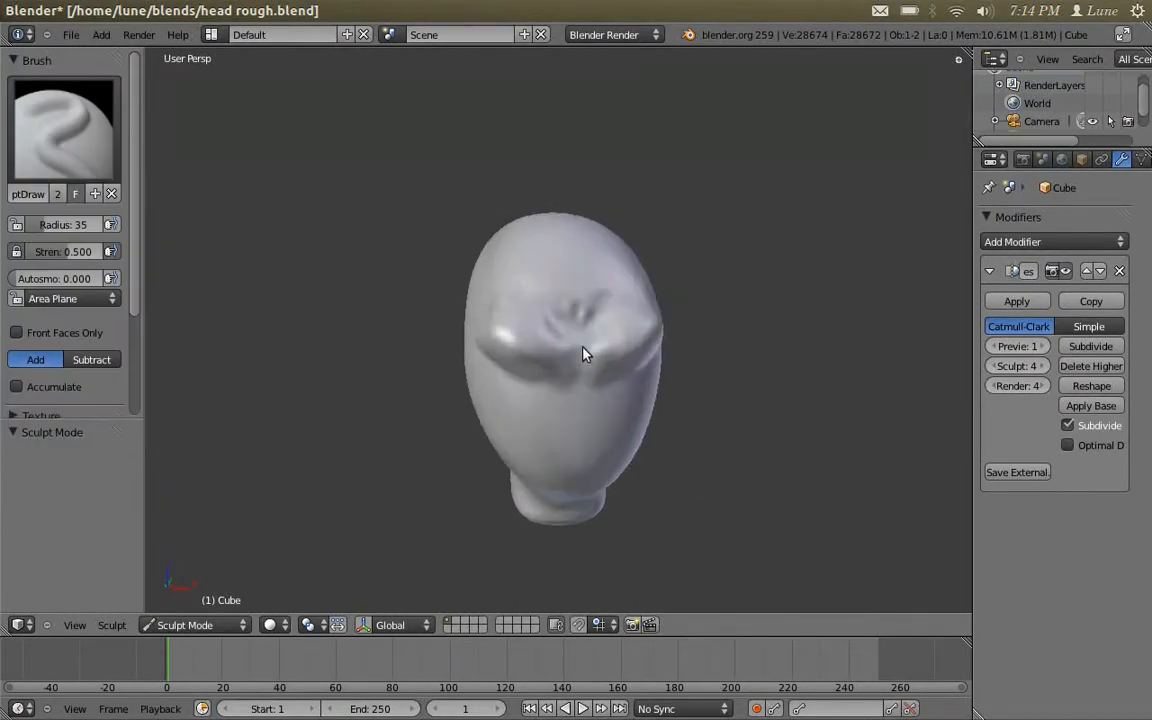
drag(585, 353, 548, 313)
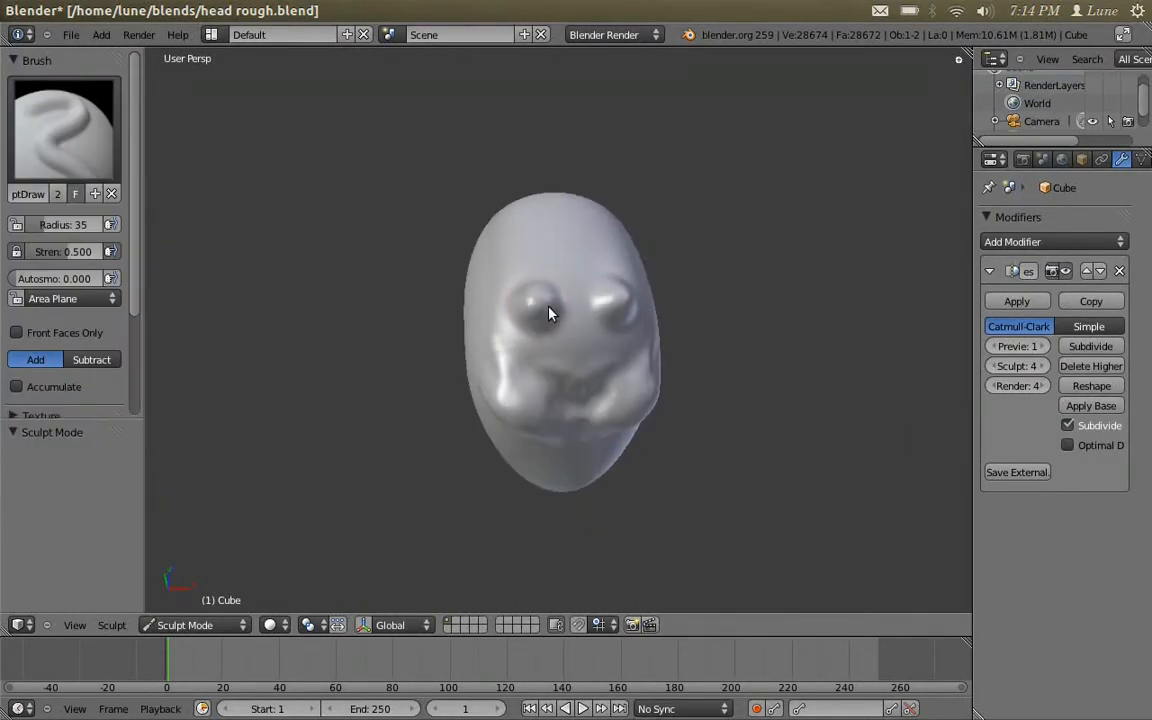
drag(540, 320, 600, 305)
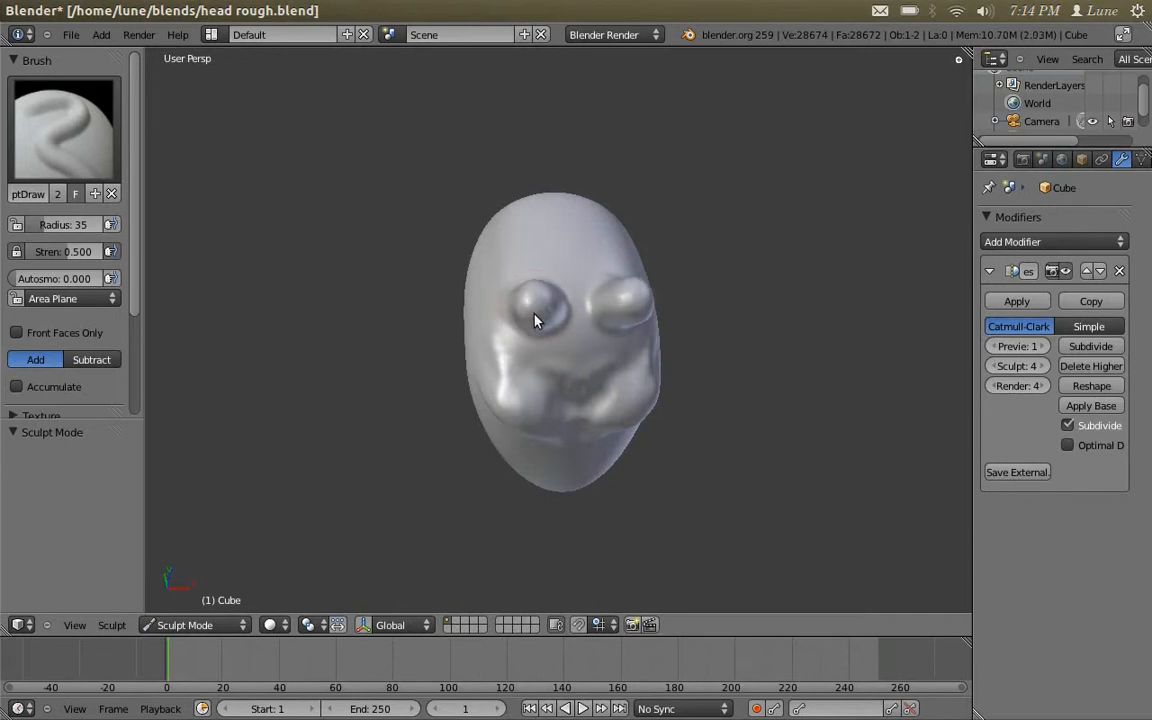
drag(560, 320, 530, 315)
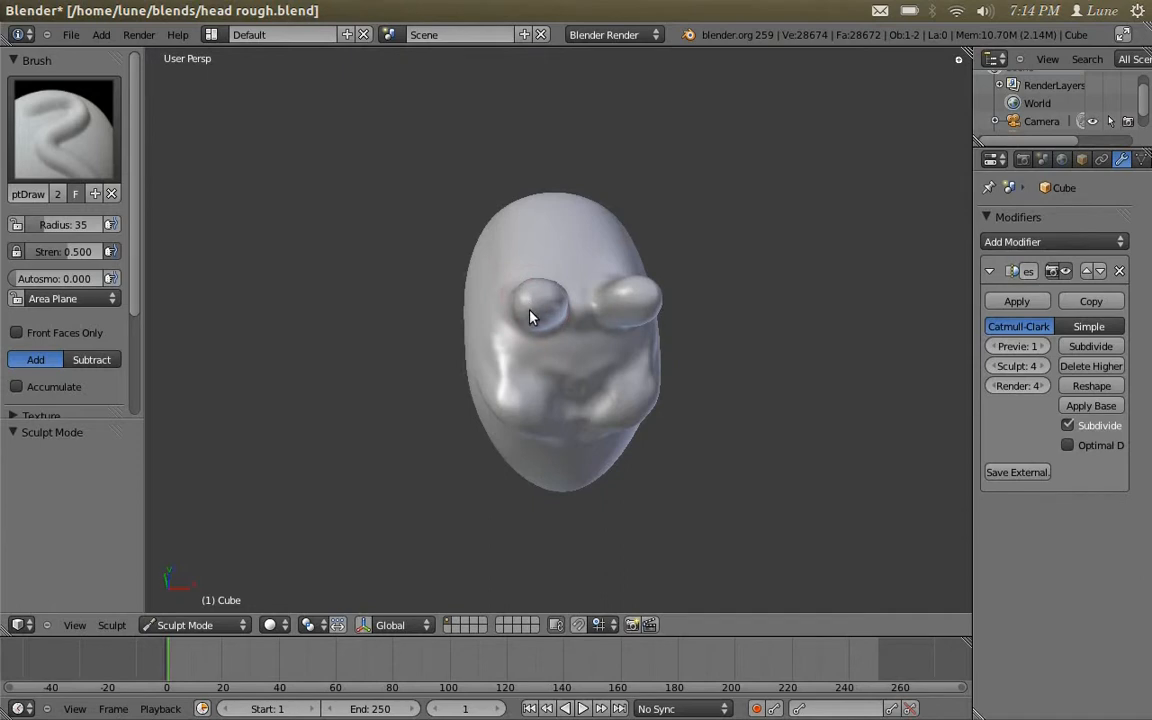
drag(530, 315, 645, 350)
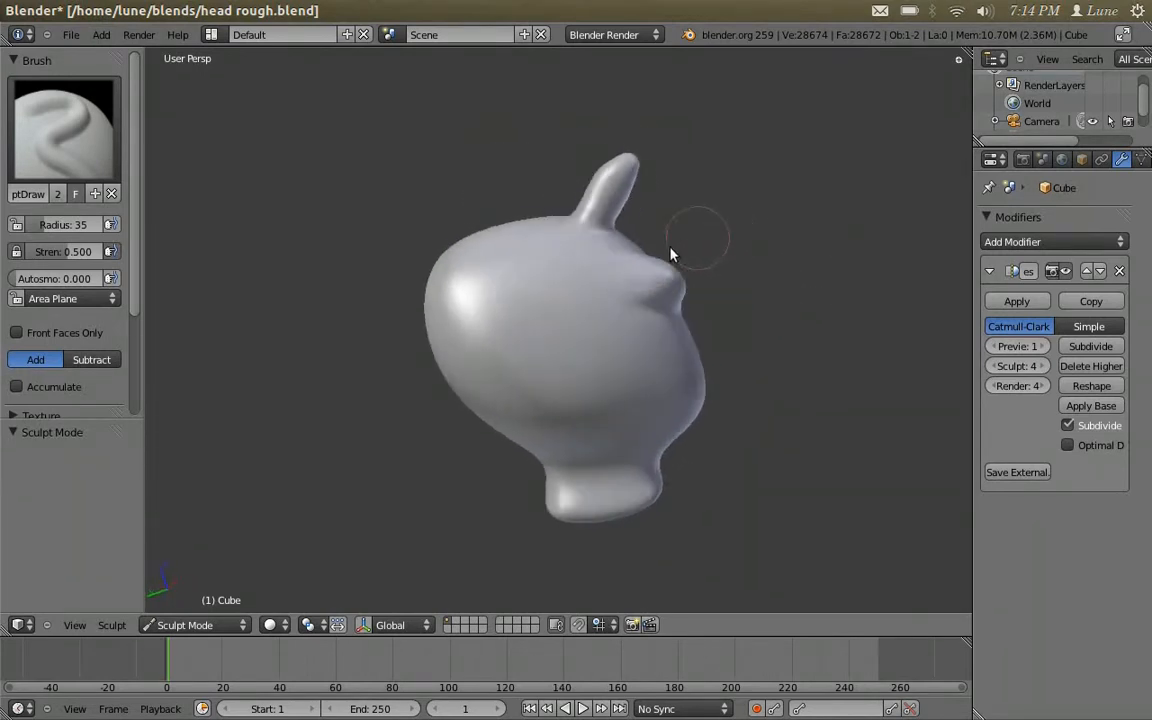
Sculpt detail into the front of the head and carve a central facial recess
drag(670, 253, 685, 381)
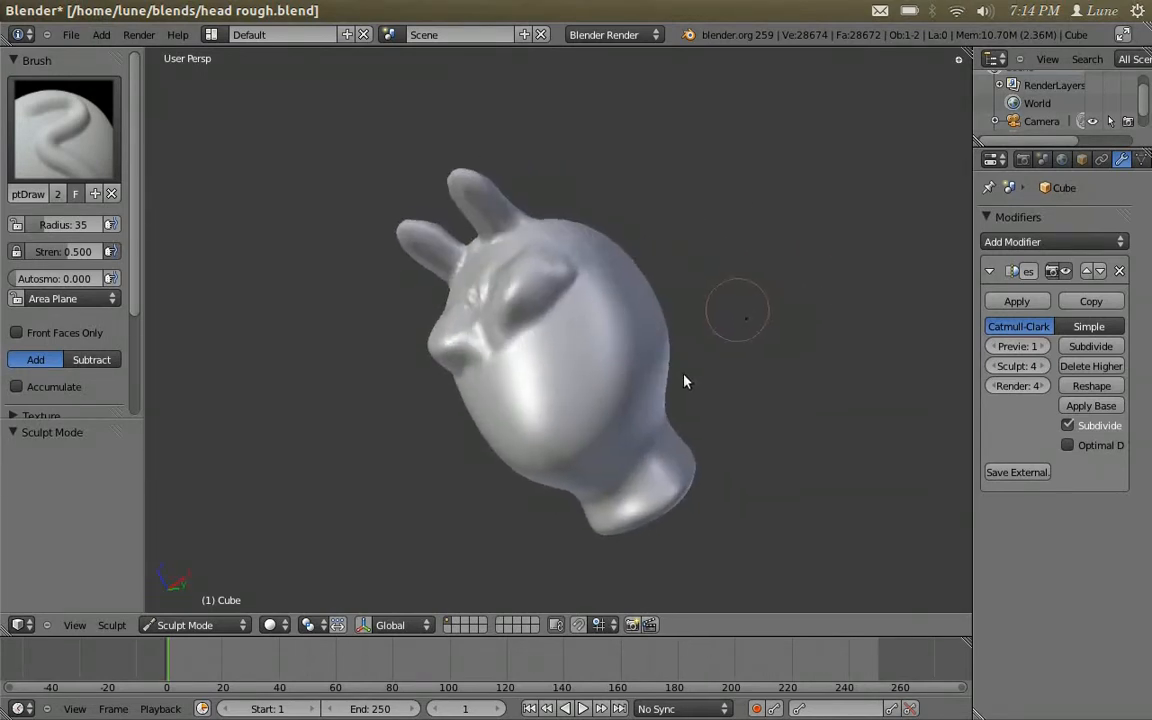
drag(686, 381, 772, 356)
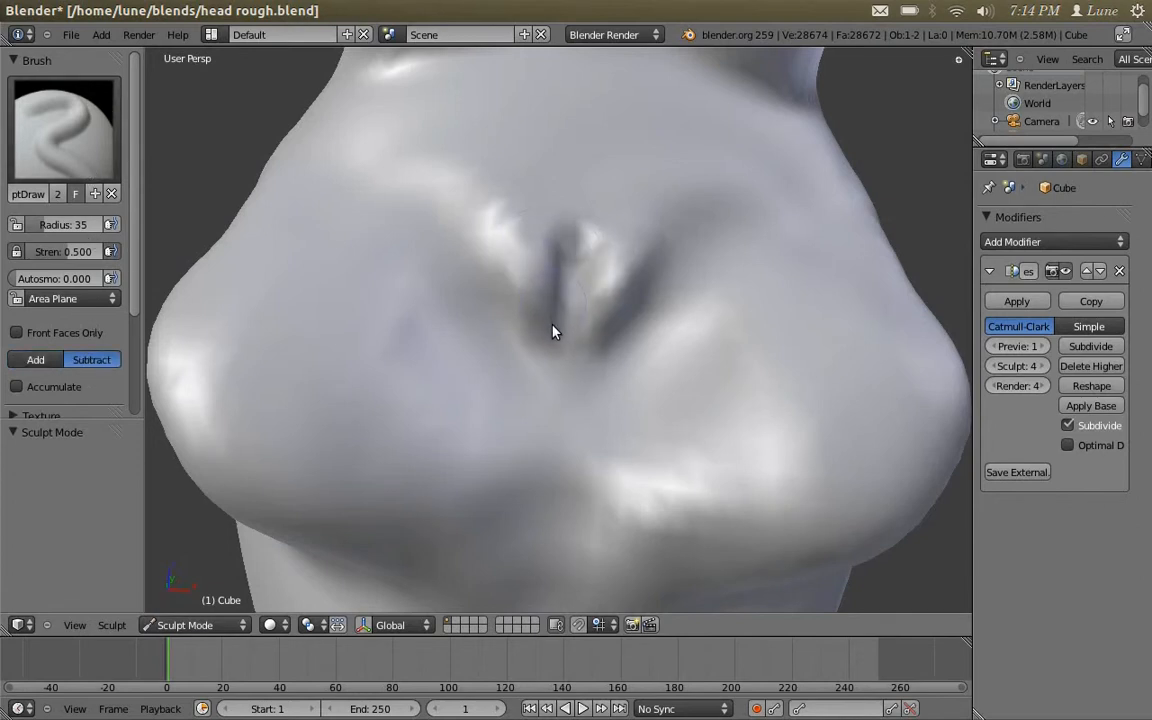
drag(555, 331, 463, 290)
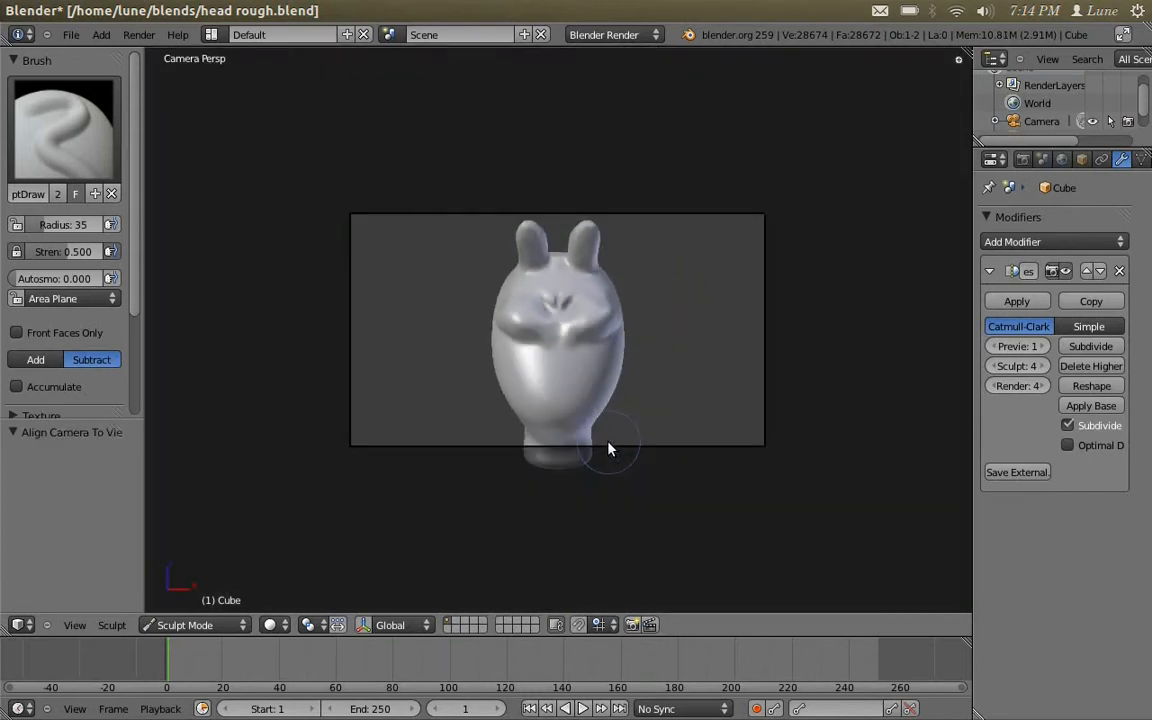
Apply the Multires modifier, return to Object Mode, and exit camera view
click(1016, 300)
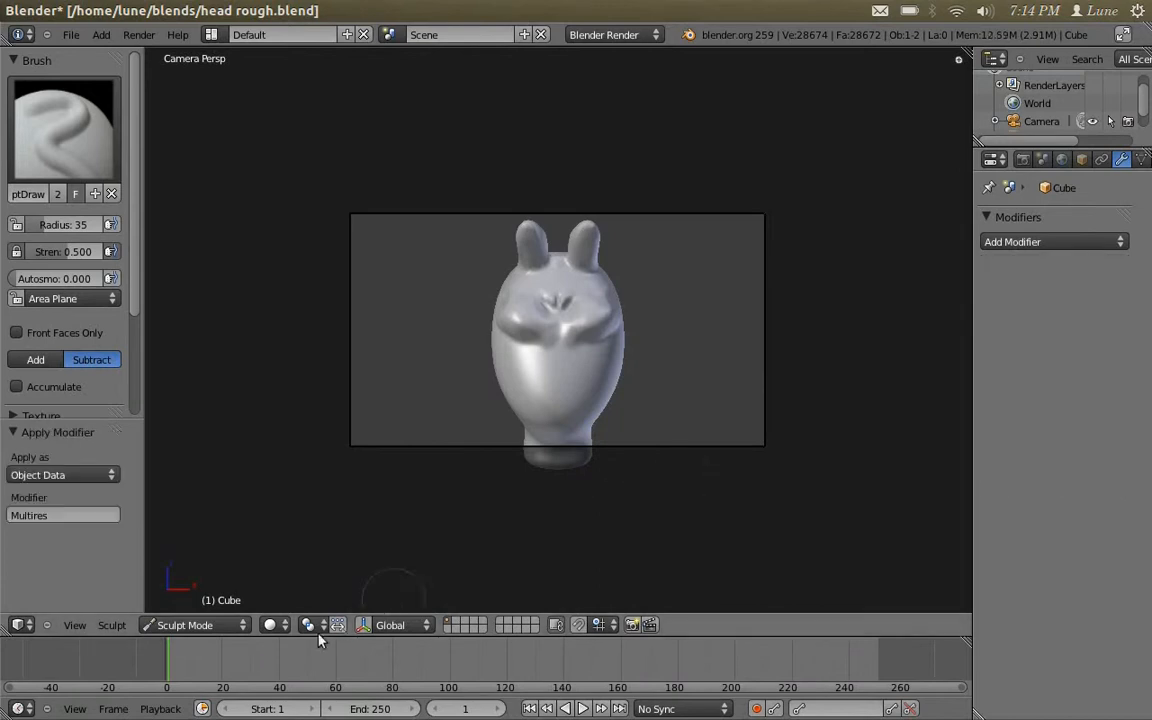
click(195, 625)
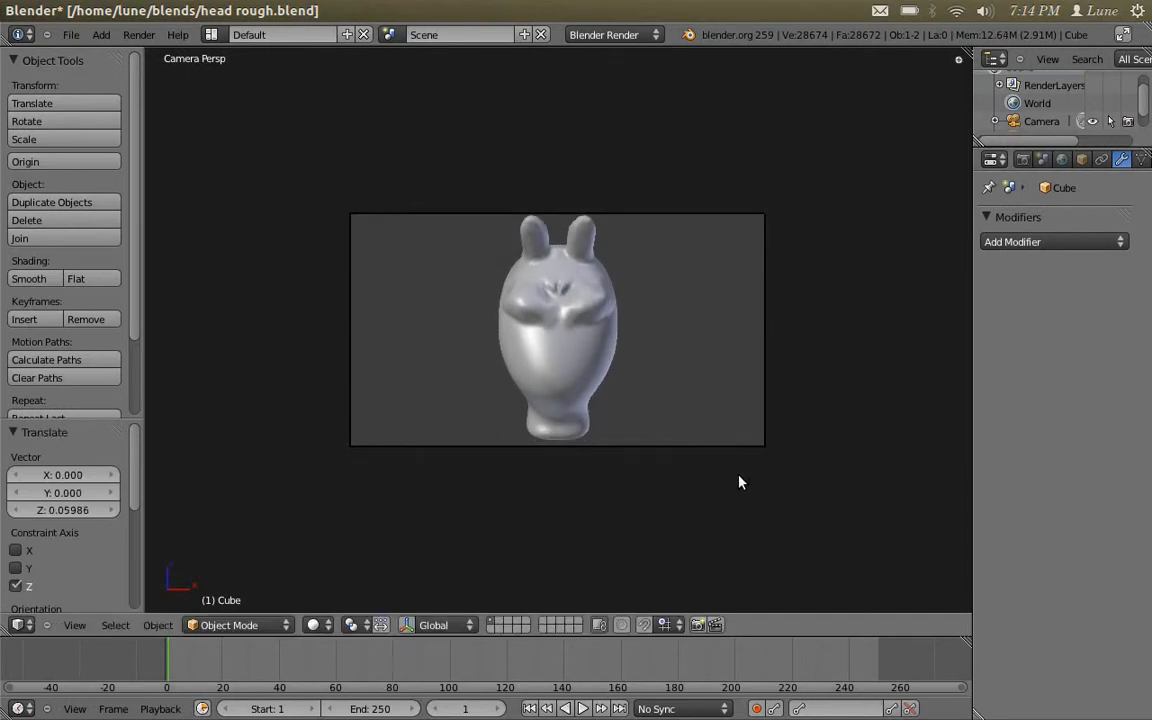
key(n)
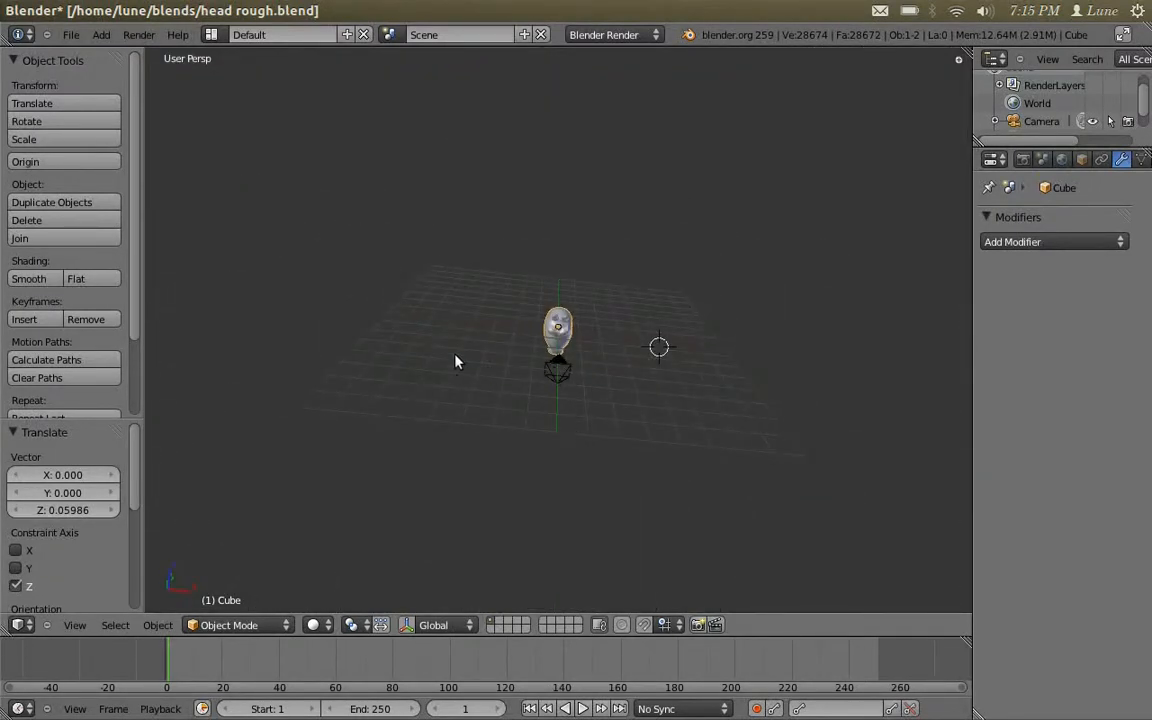
Add a point lamp and move it up and sideways from the head
text(add 3a0)
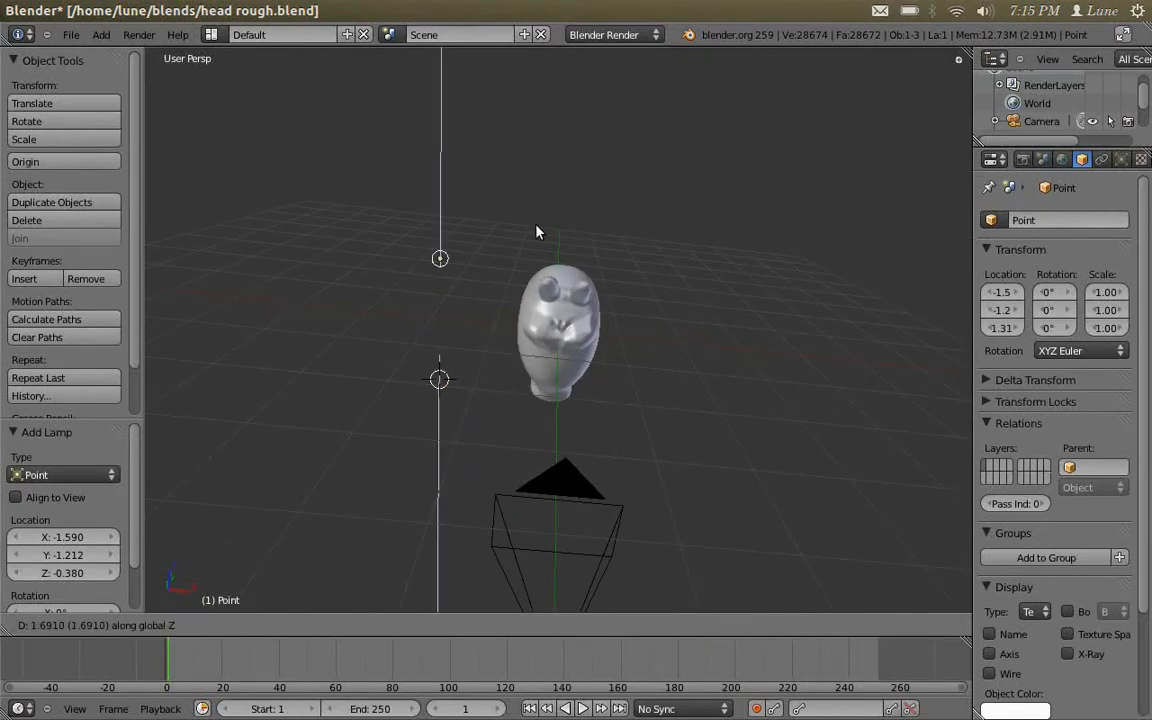
key(F12)
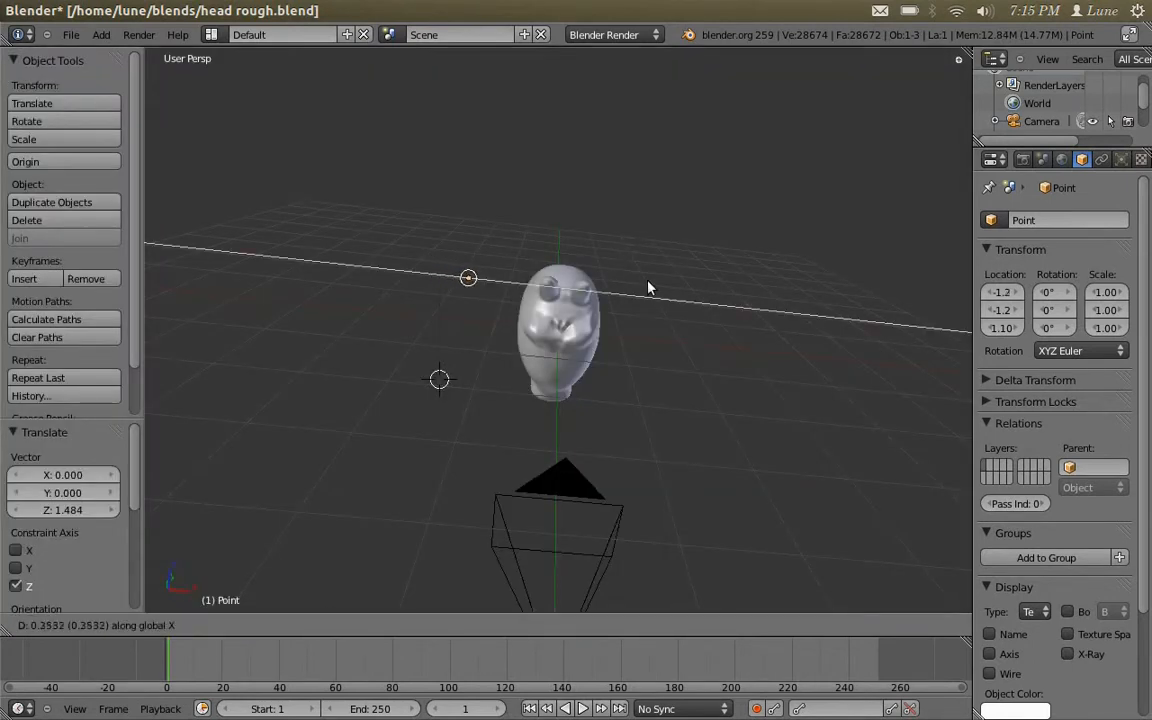
key(F12)
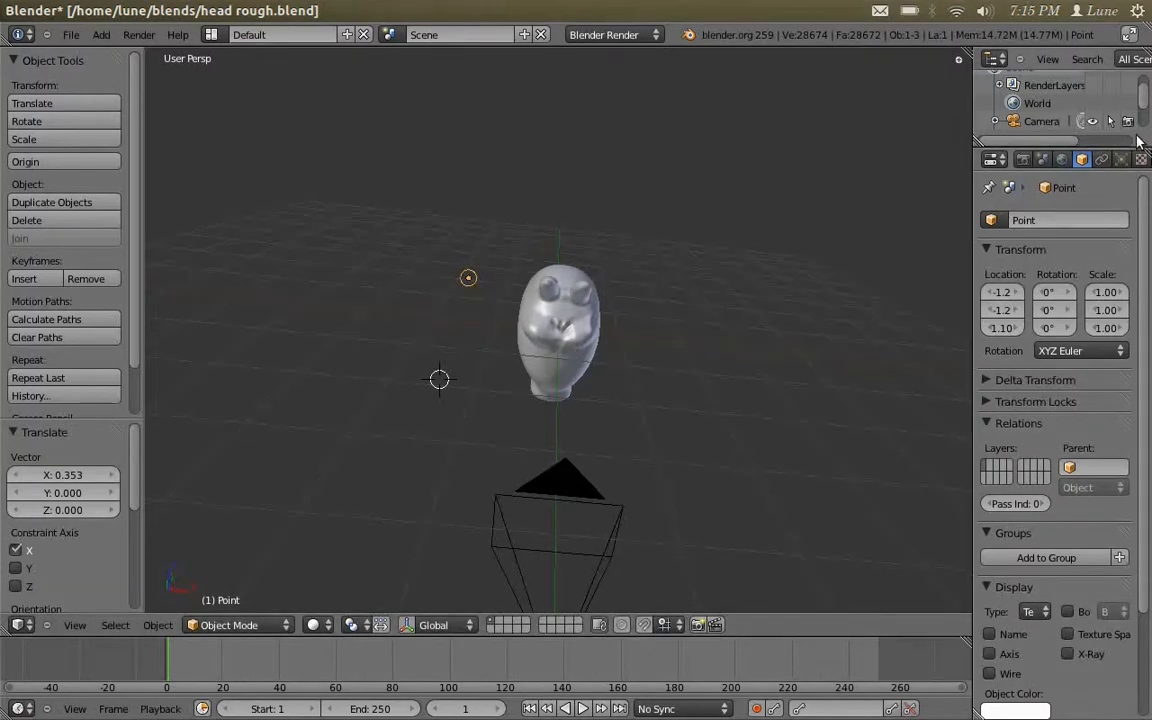
Switch the lamp to a Spot lamp in its properties
click(1122, 159)
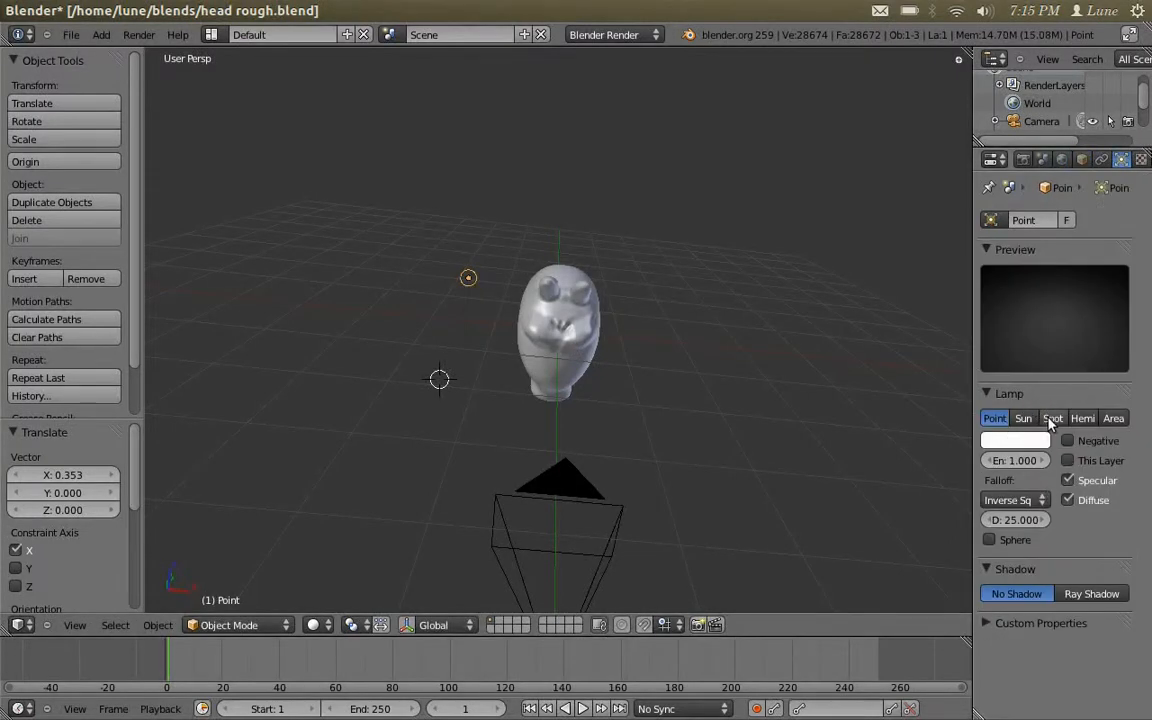
click(1052, 418)
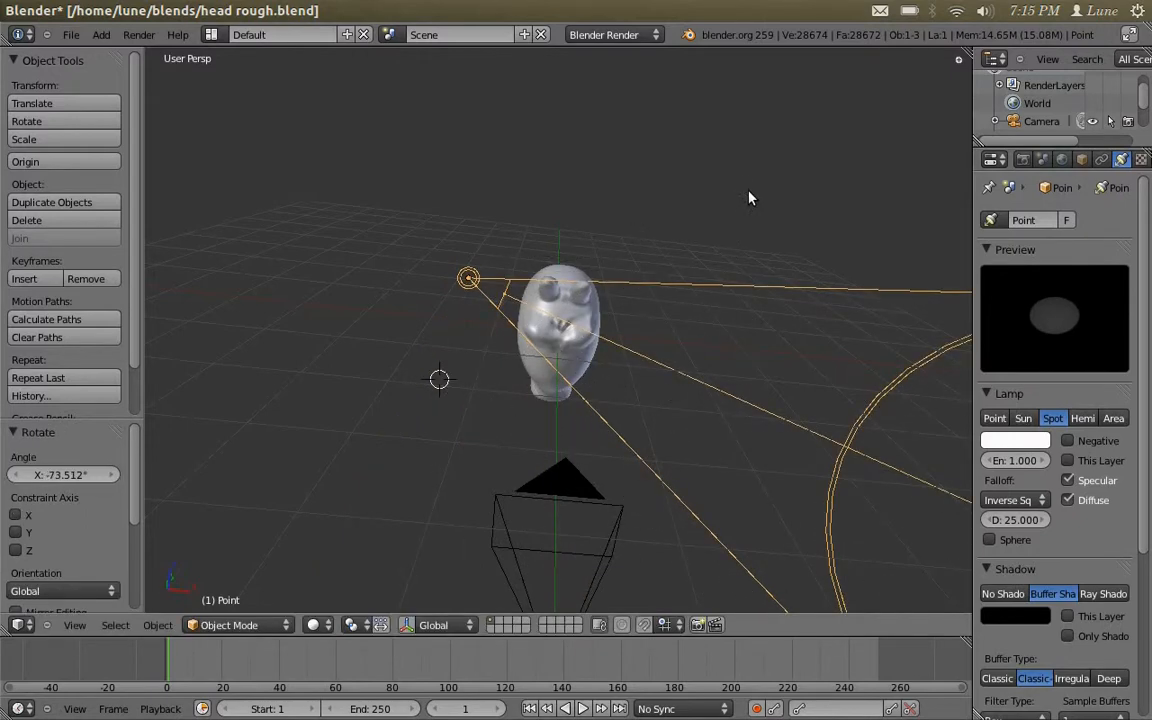
mouse_move(630, 378)
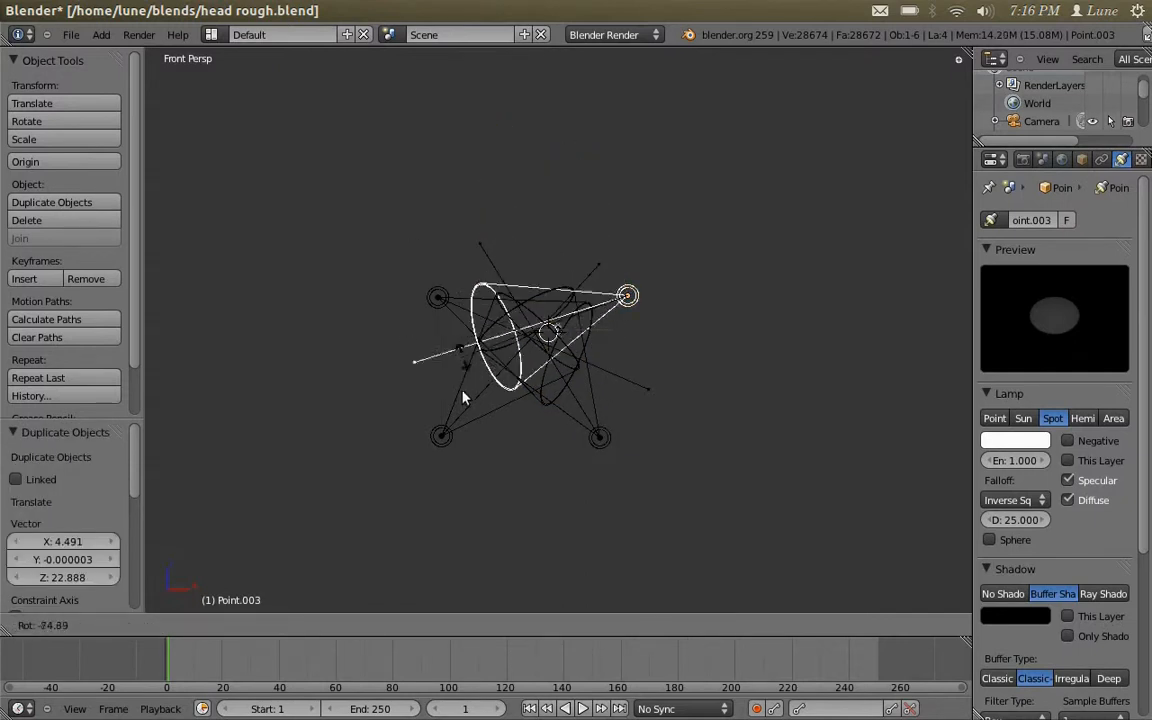
Tint the top-right spotlight pale yellow and raise its energy to about 1.58
click(1015, 440)
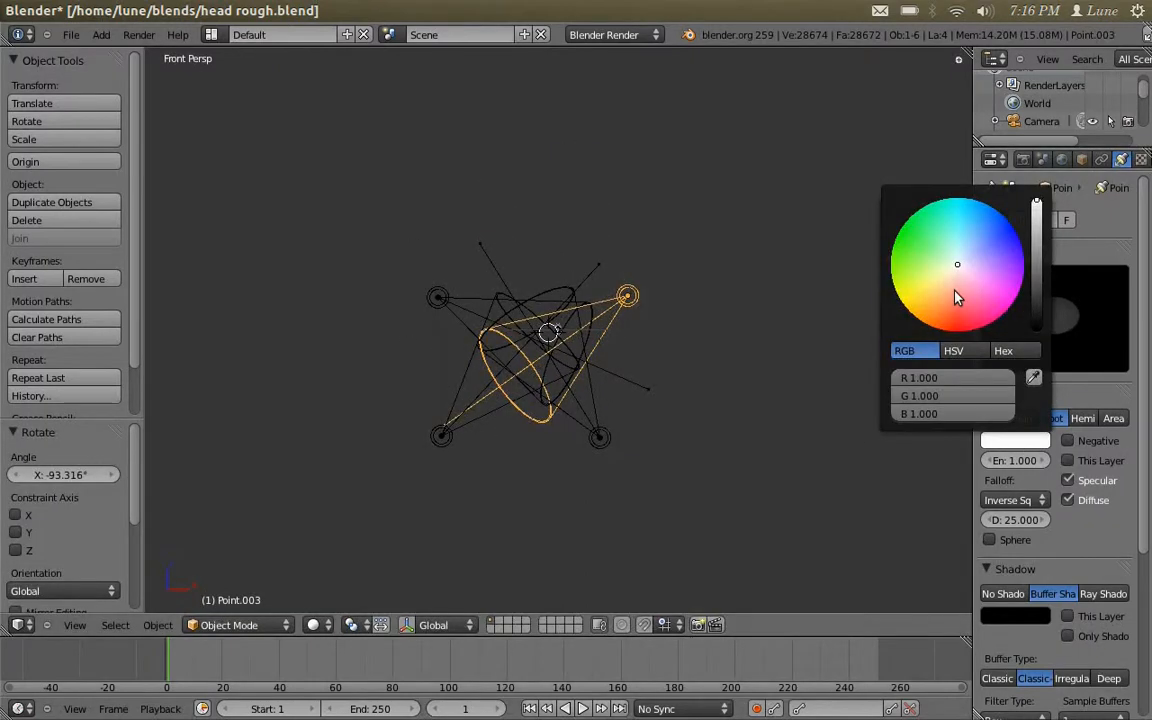
click(772, 357)
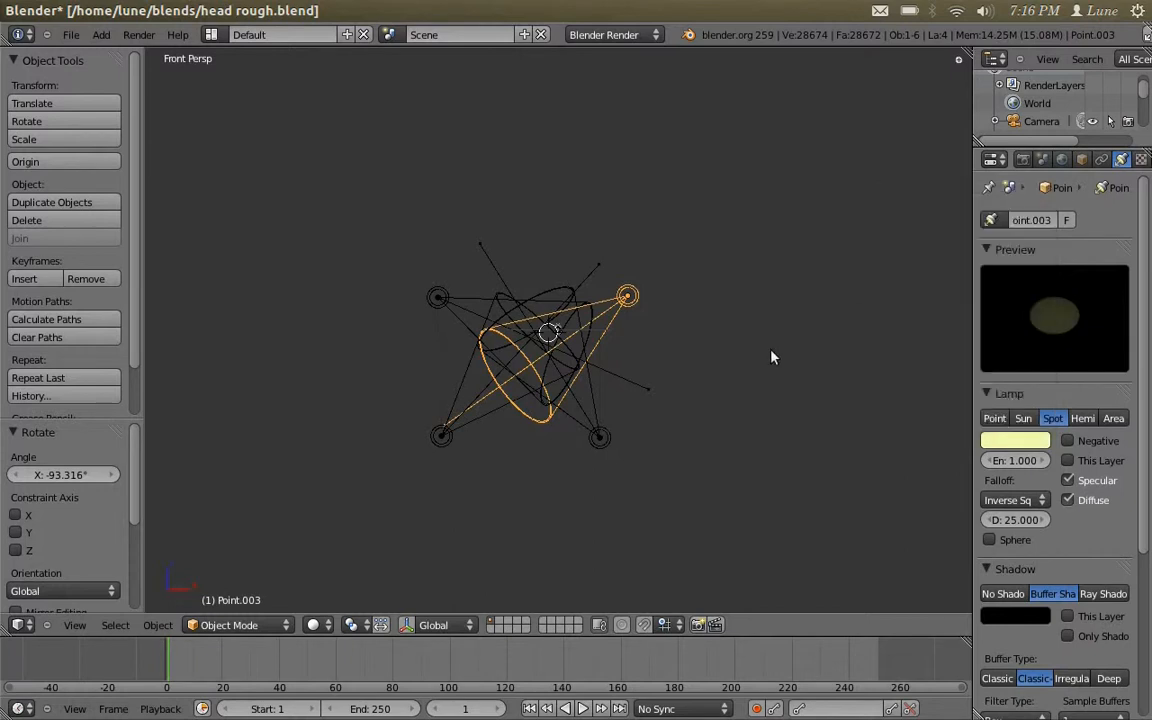
click(1015, 440)
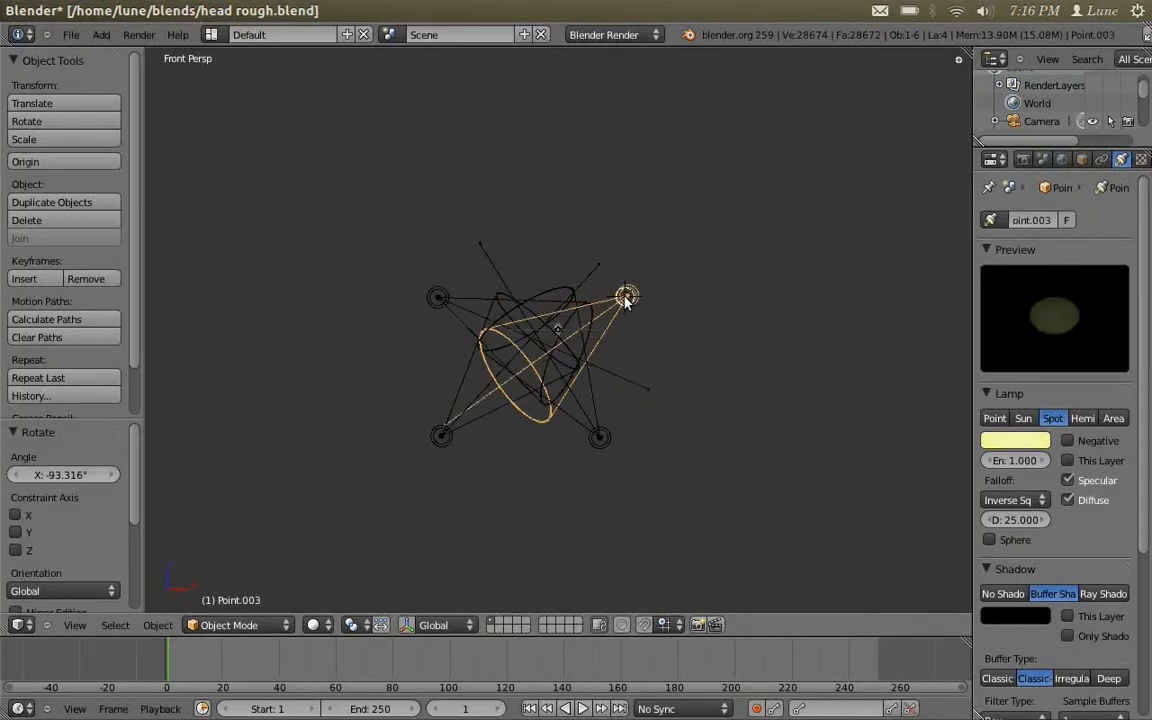
drag(1015, 460, 1040, 460)
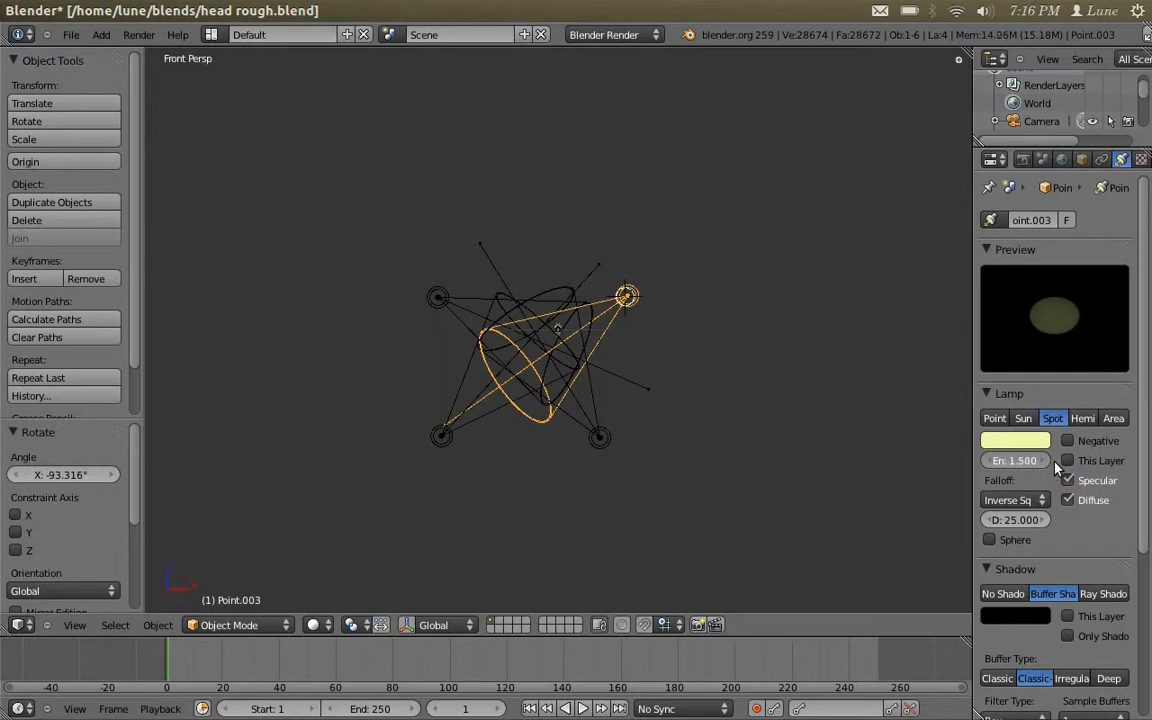
Open the colour choices for the lower-right and lower-left spotlights
click(1015, 440)
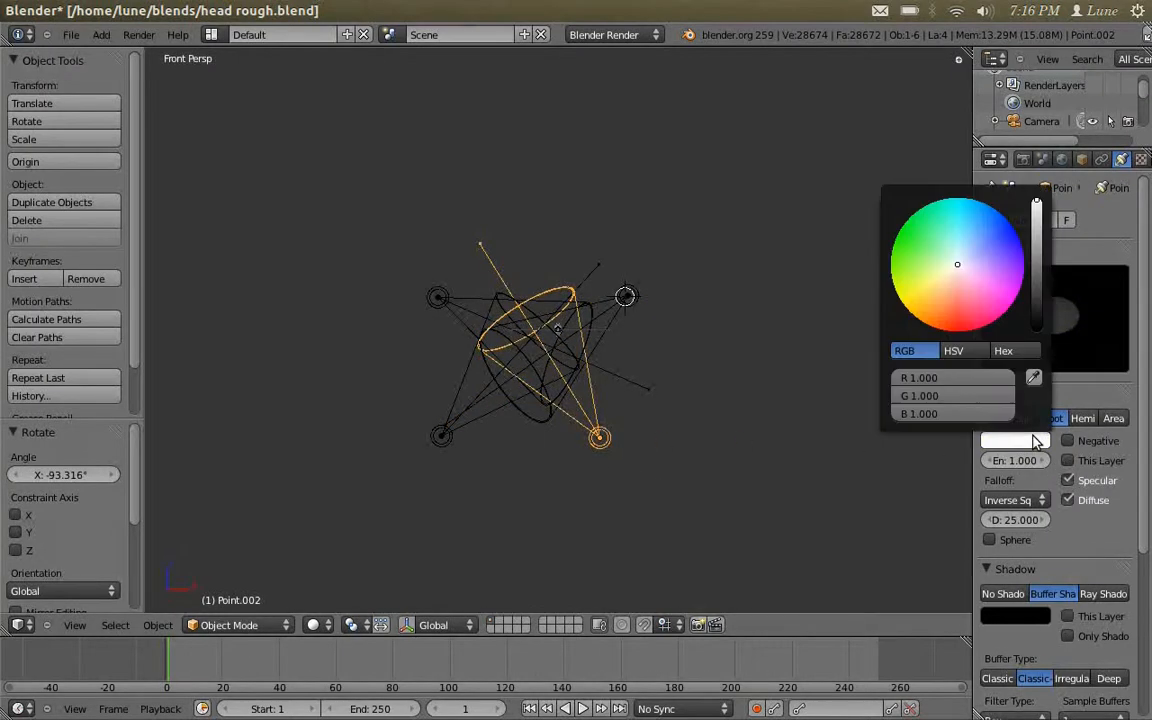
click(1015, 440)
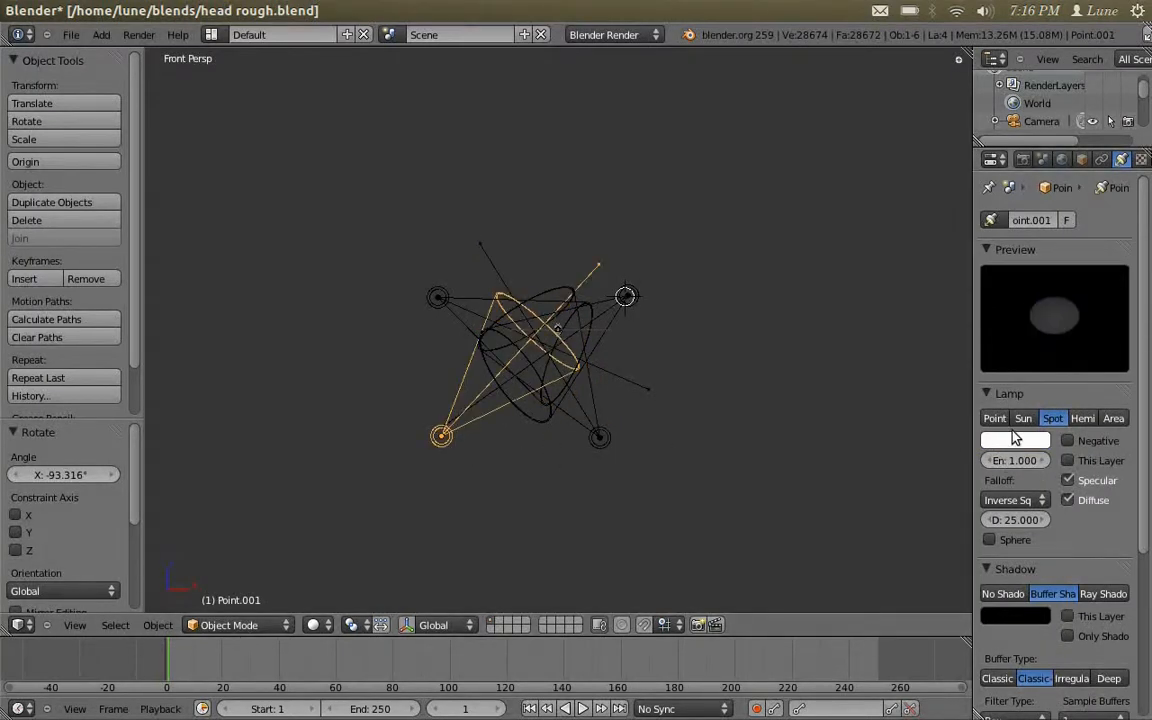
click(1014, 440)
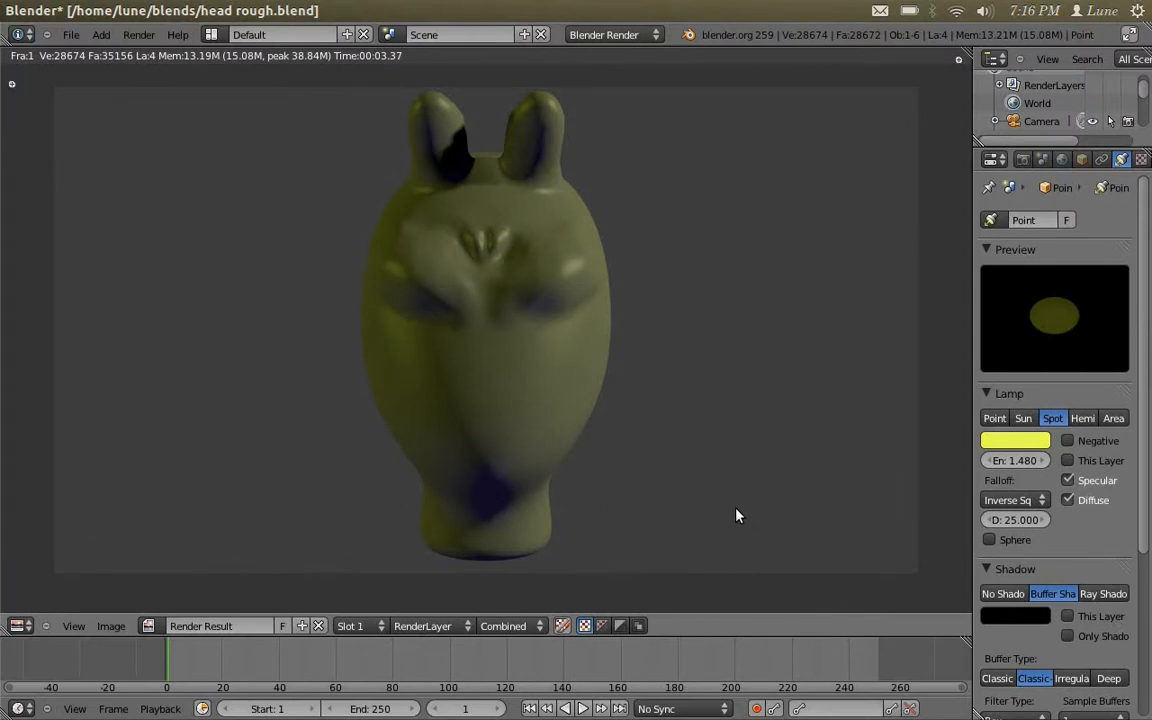
mouse_move(575, 338)
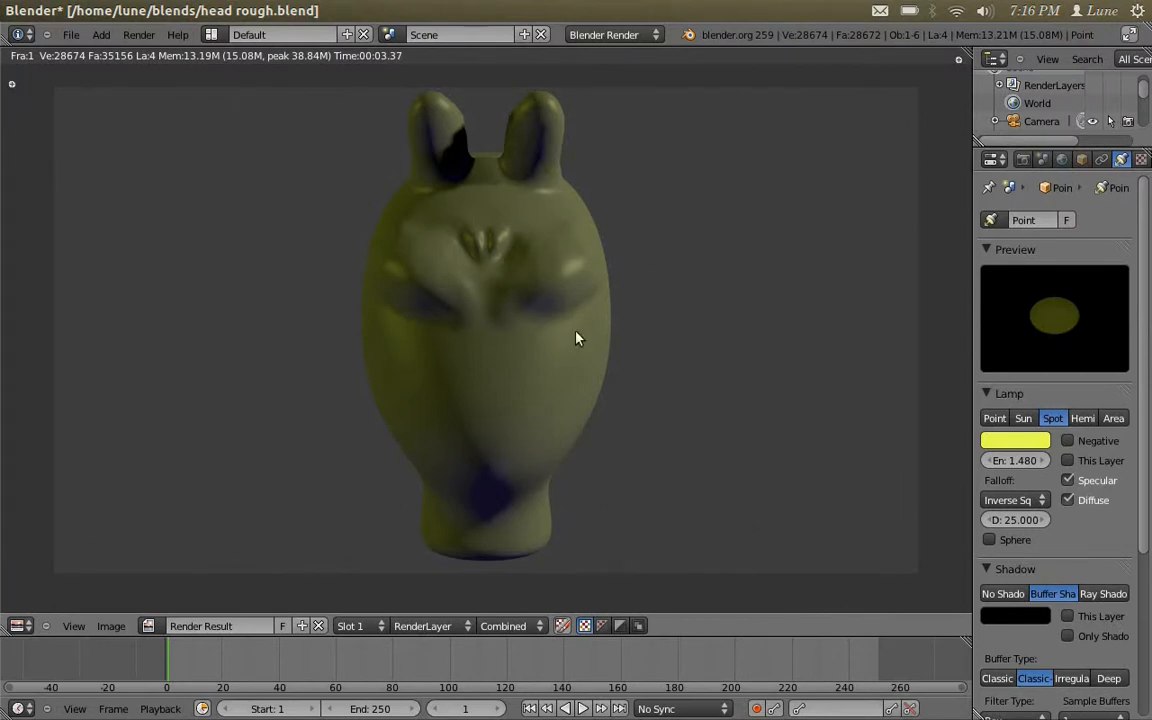
mouse_move(506, 342)
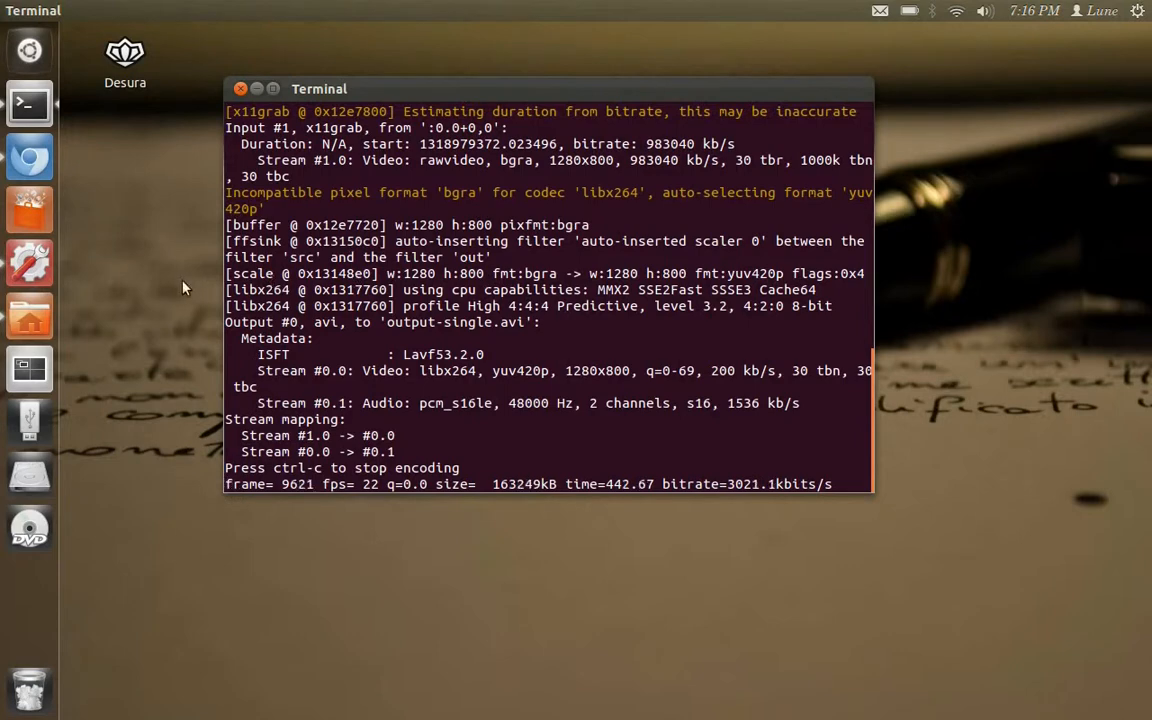
mouse_move(29, 316)
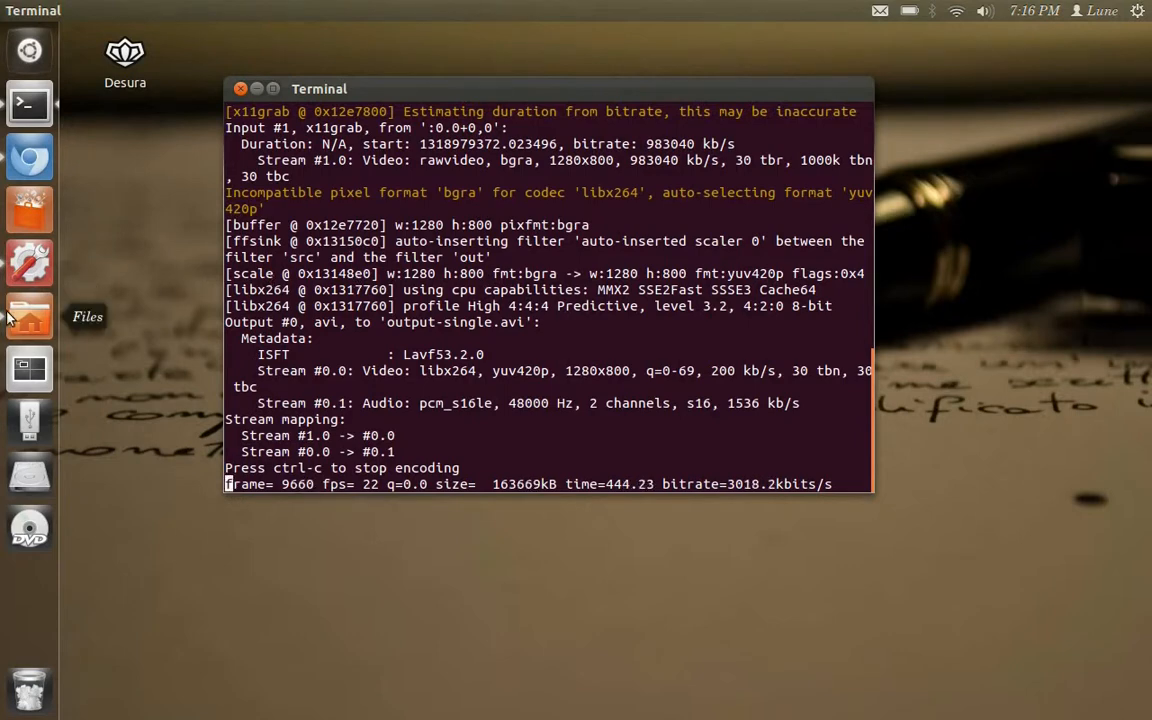